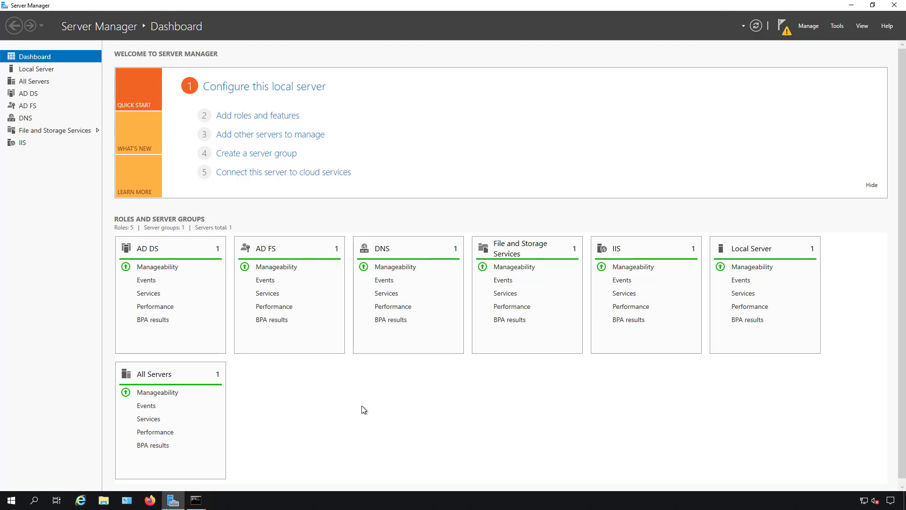
mouse_move(593, 417)
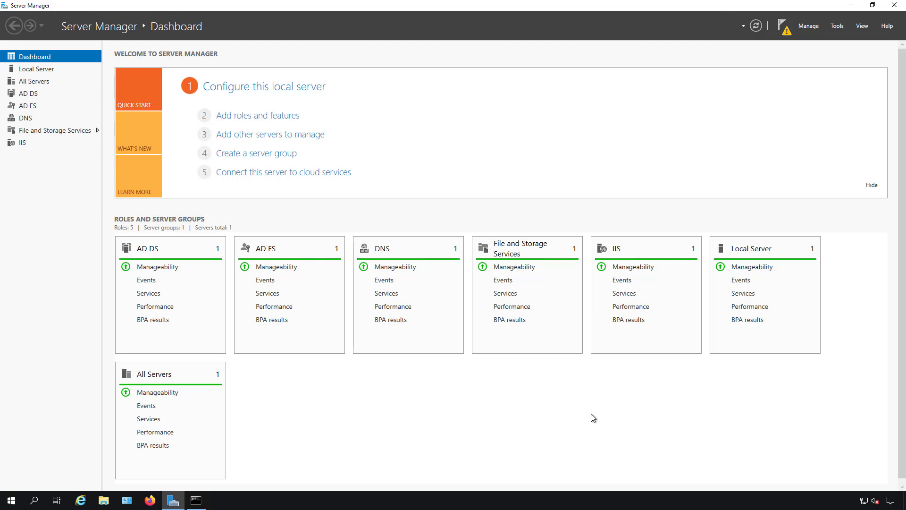
mouse_move(631, 417)
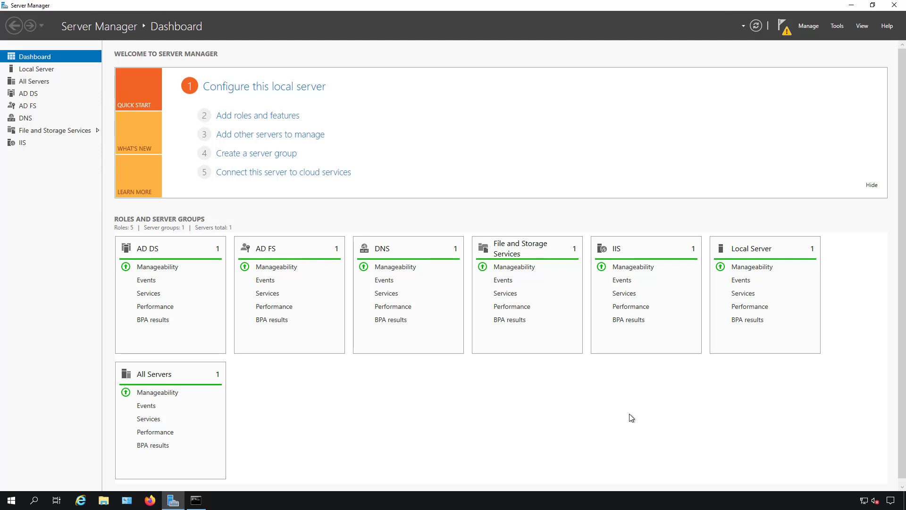
mouse_move(863, 500)
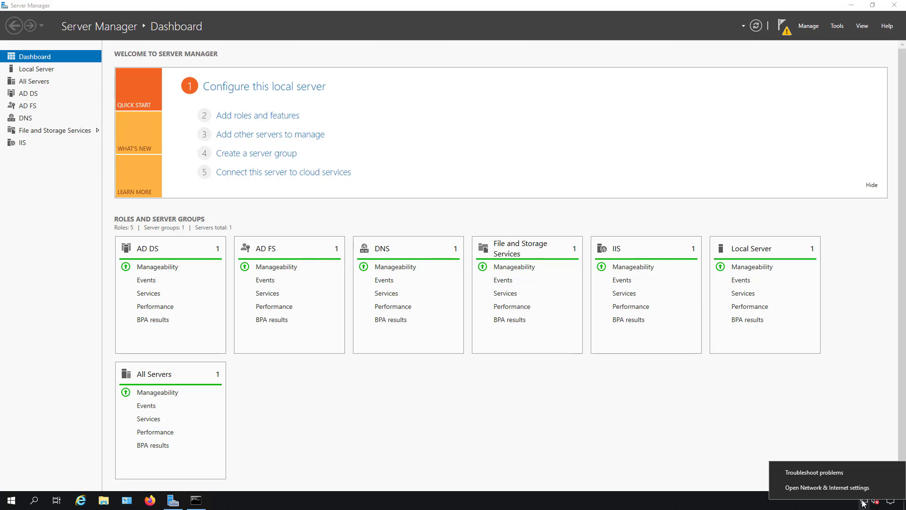
mouse_move(860, 491)
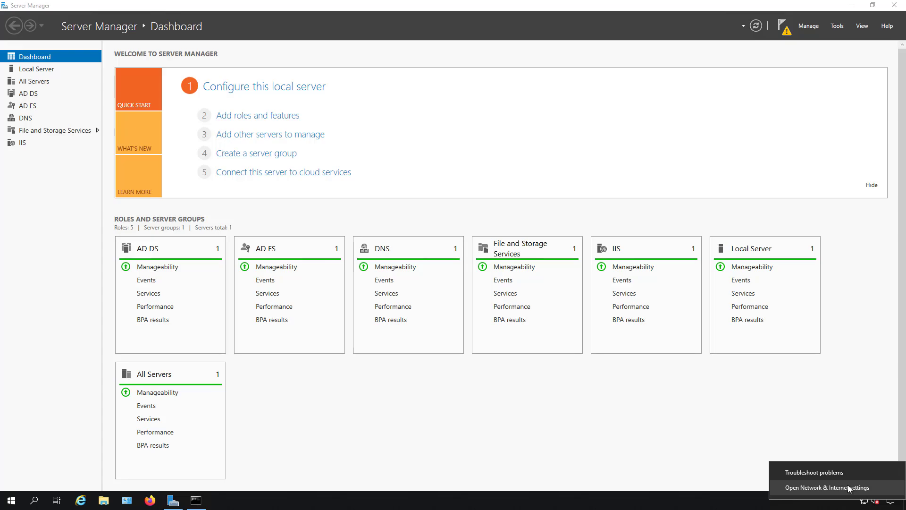
Open Network & Internet settings from the system tray network icon
left_click(829, 487)
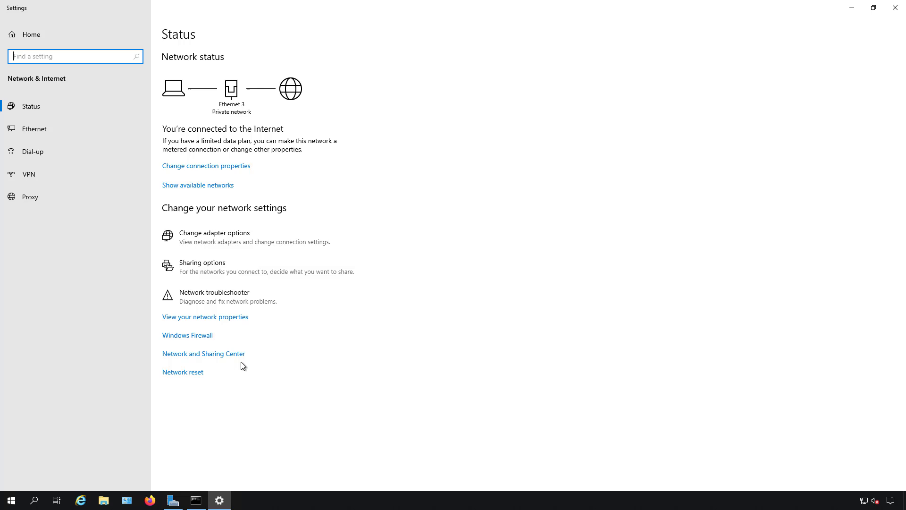
Open the Ethernet 3 adapter's Properties from Network Connections
left_click(203, 353)
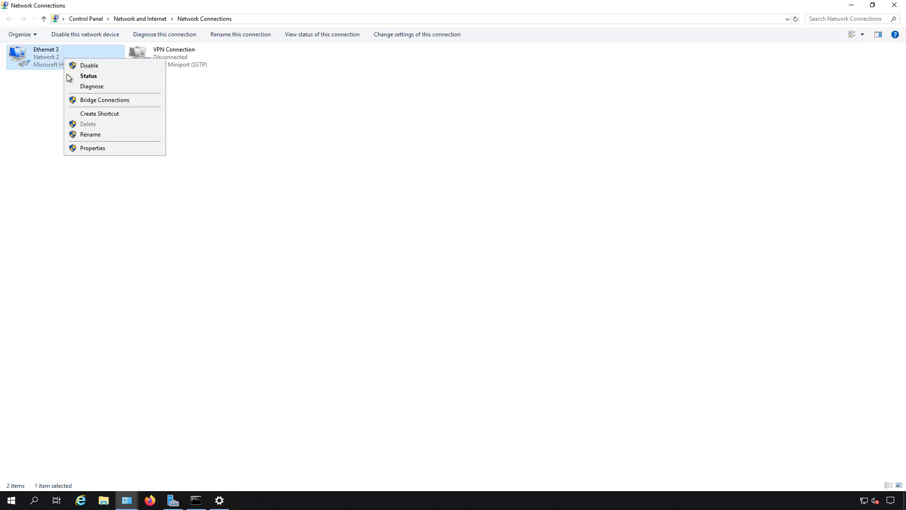
left_click(92, 148)
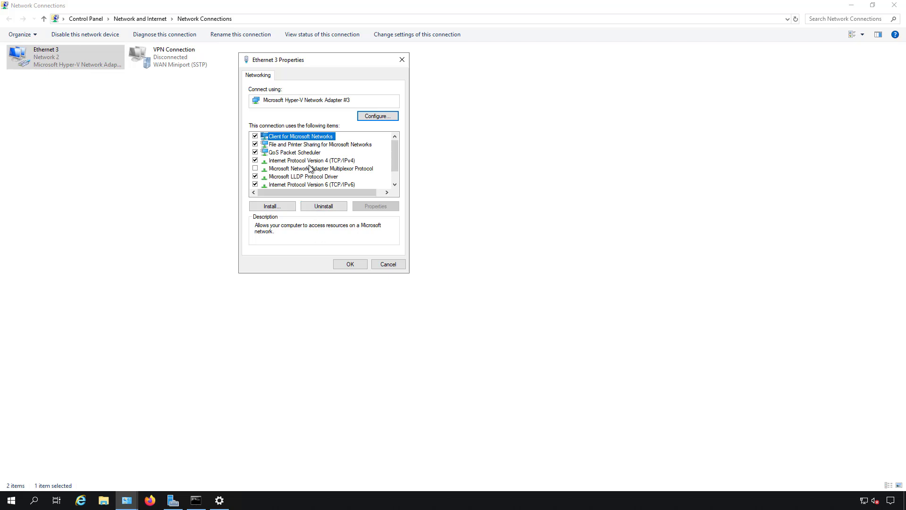
Open the Internet Protocol Version 4 (TCP/IPv4) properties for Ethernet 3
left_click(311, 160)
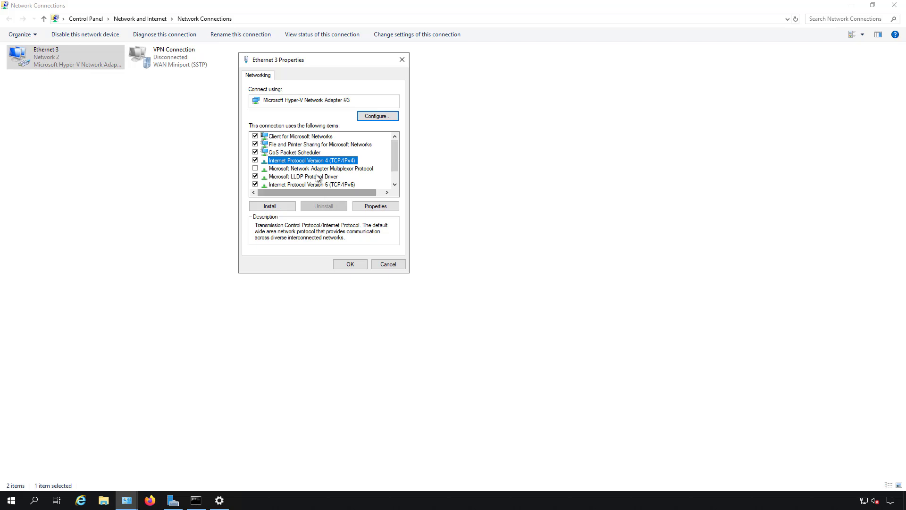
left_click(375, 206)
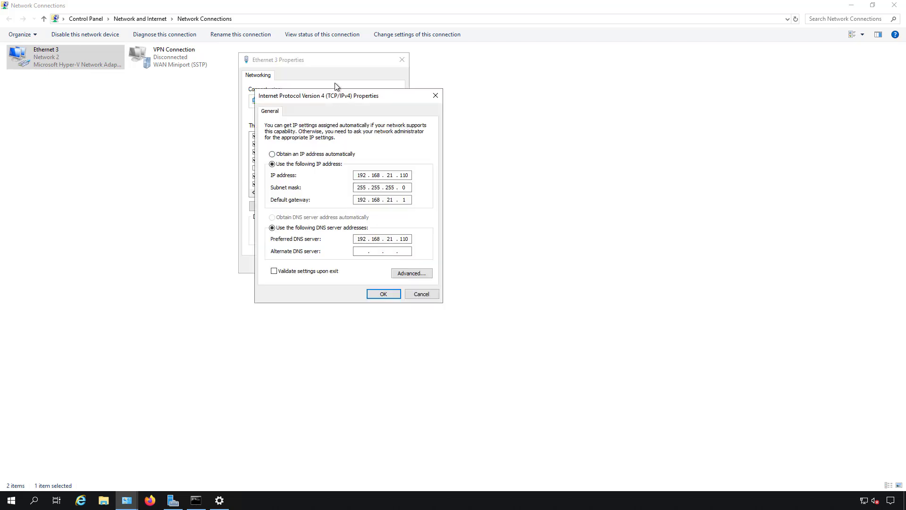
left_click_drag(336, 95, 512, 70)
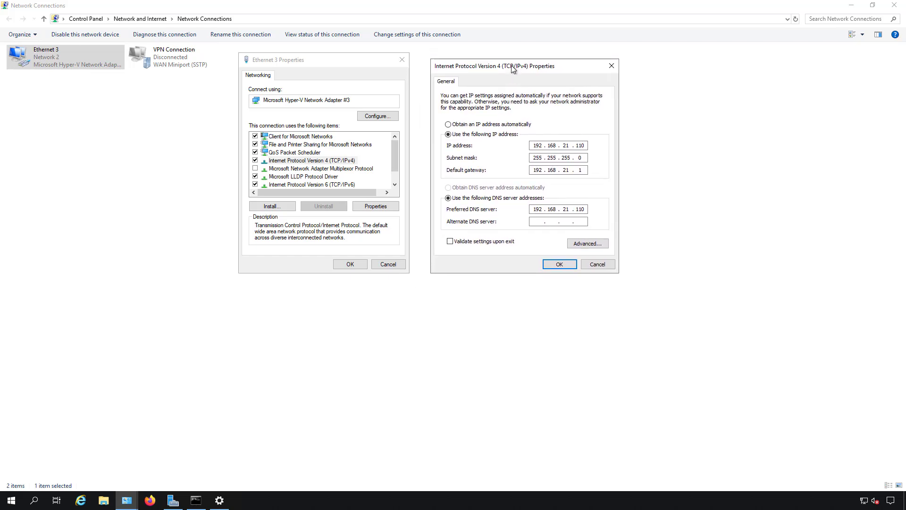
mouse_move(486, 183)
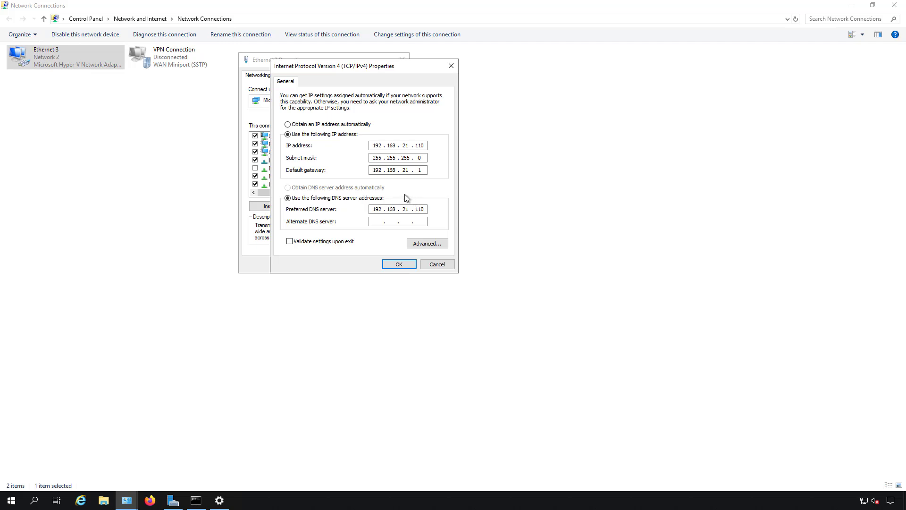
mouse_move(450, 211)
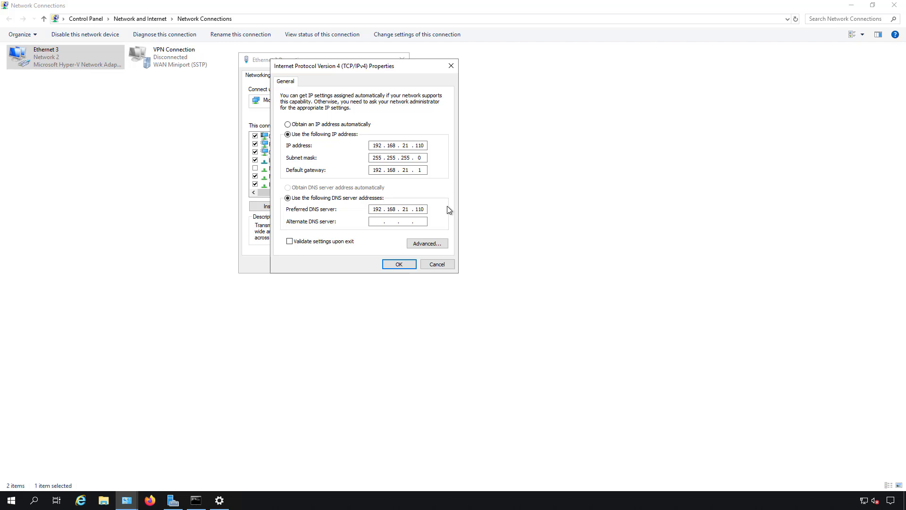
mouse_move(435, 214)
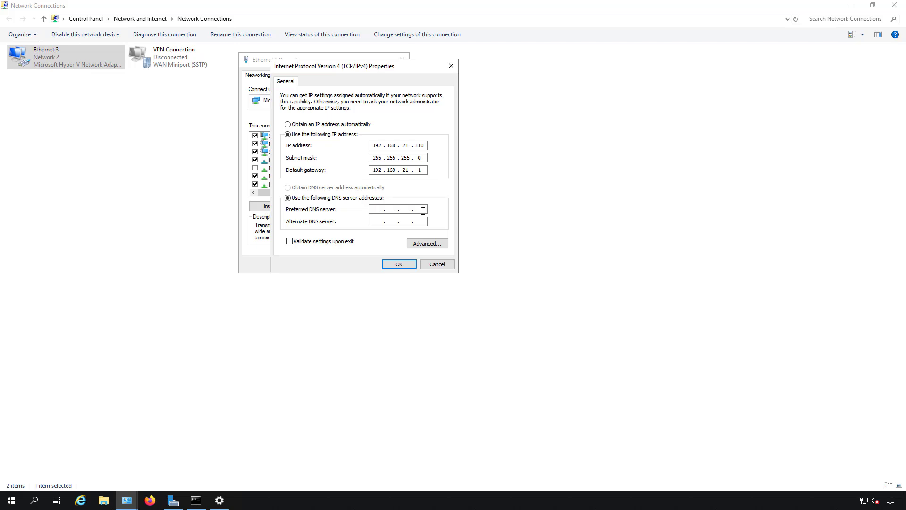
type("8.8.8")
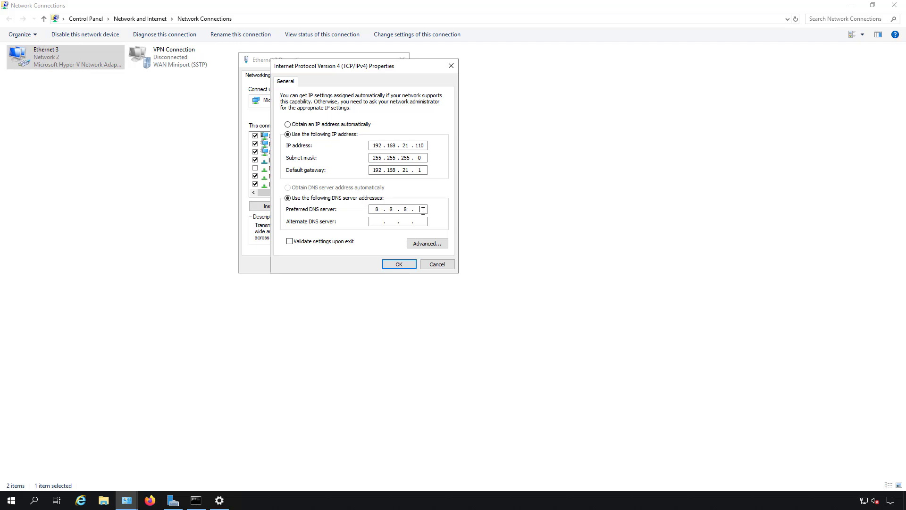
type("8")
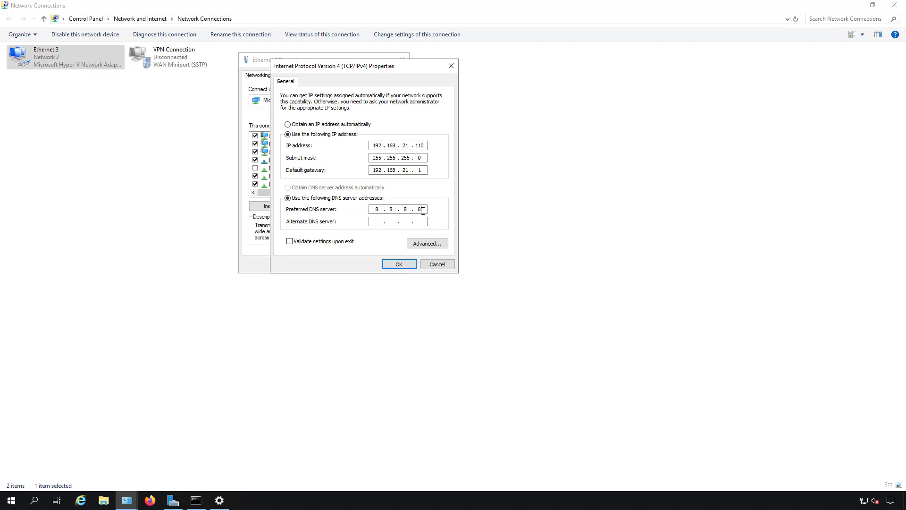
key("backspace")
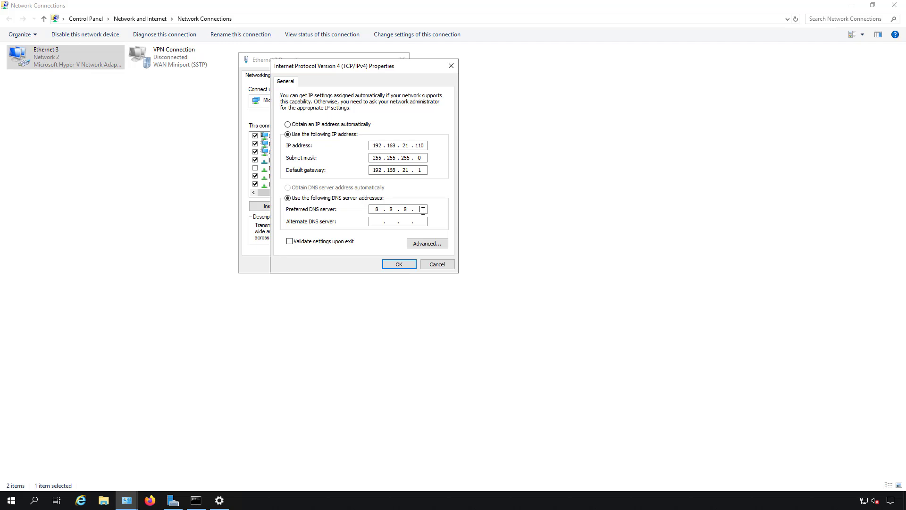
type("192.16")
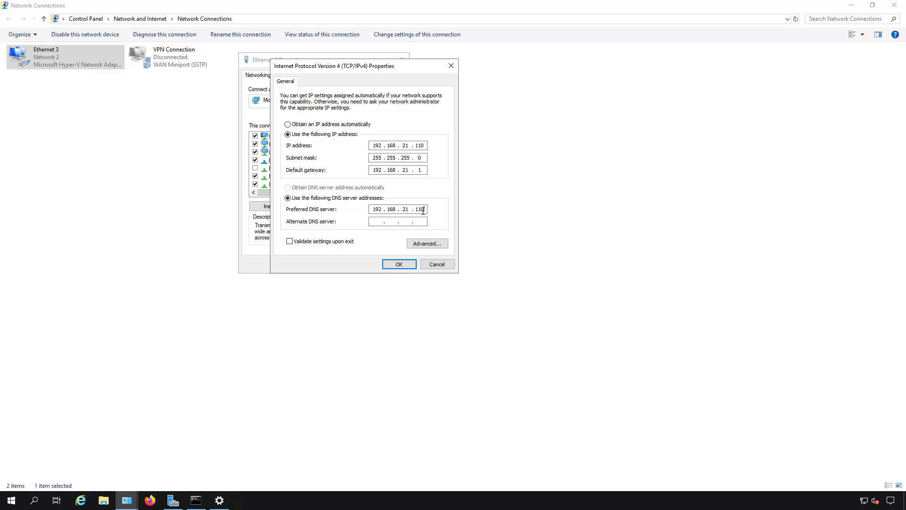
key("backspace")
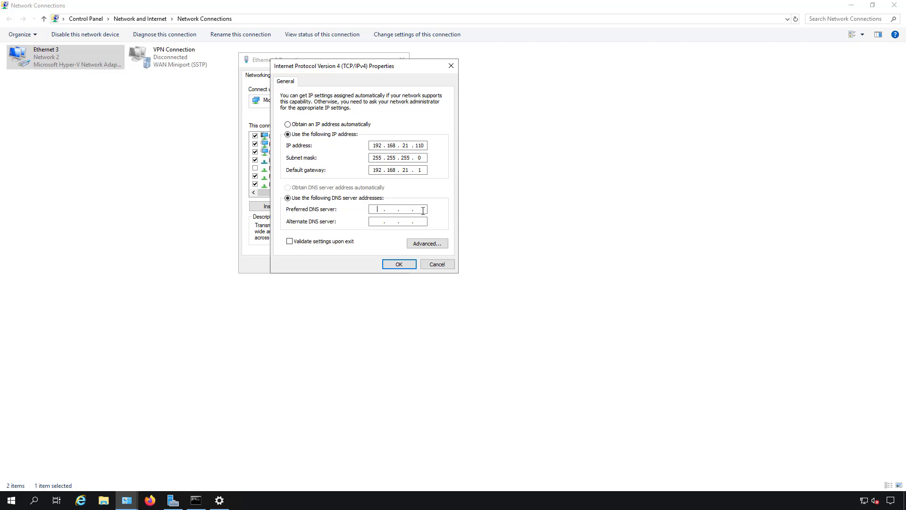
type("127")
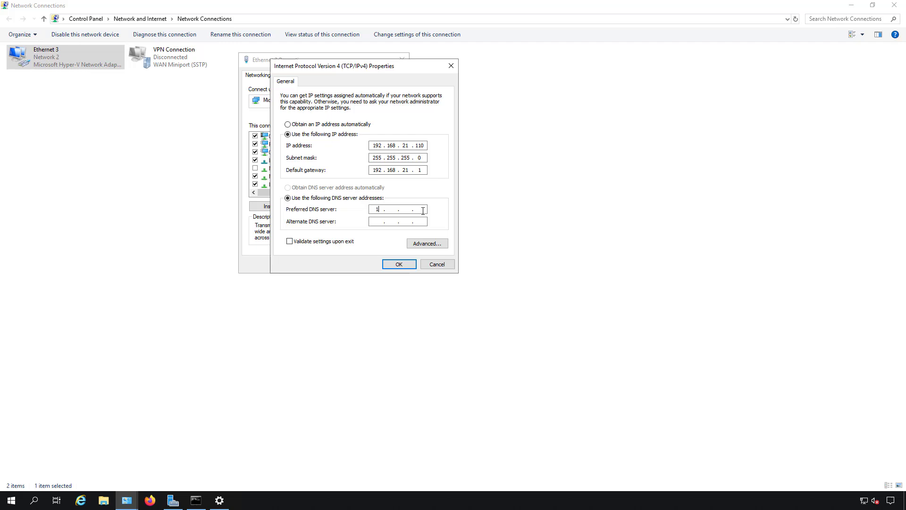
Set preferred DNS to 192.168.21.110 and alternate DNS to 192.168.21.111
type("192.168.21.110")
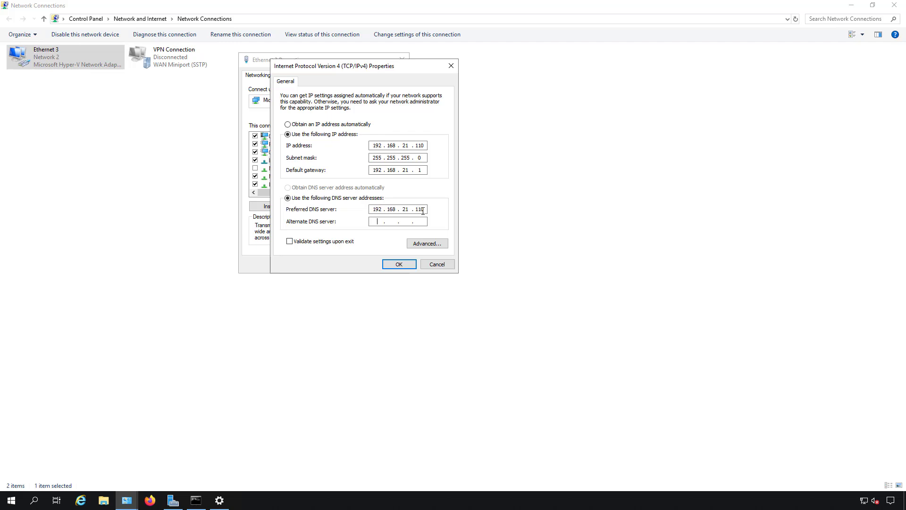
type("8.8.8")
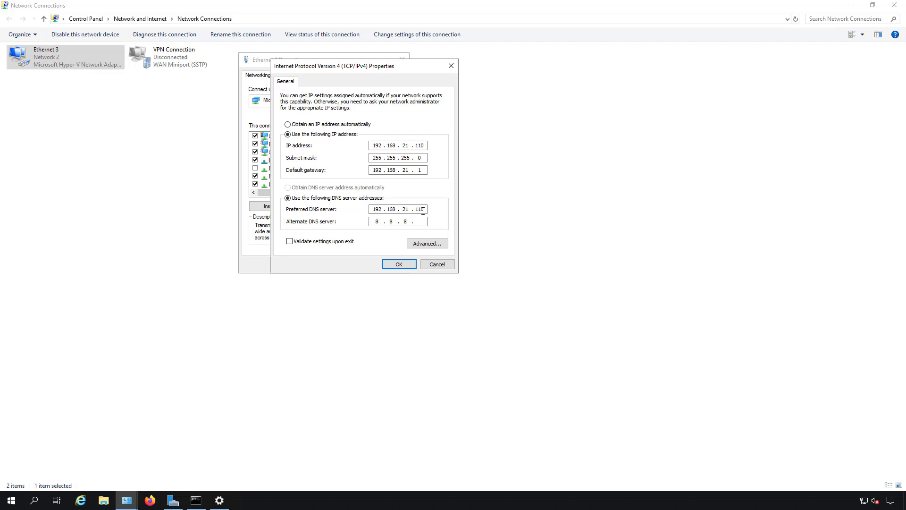
type("8")
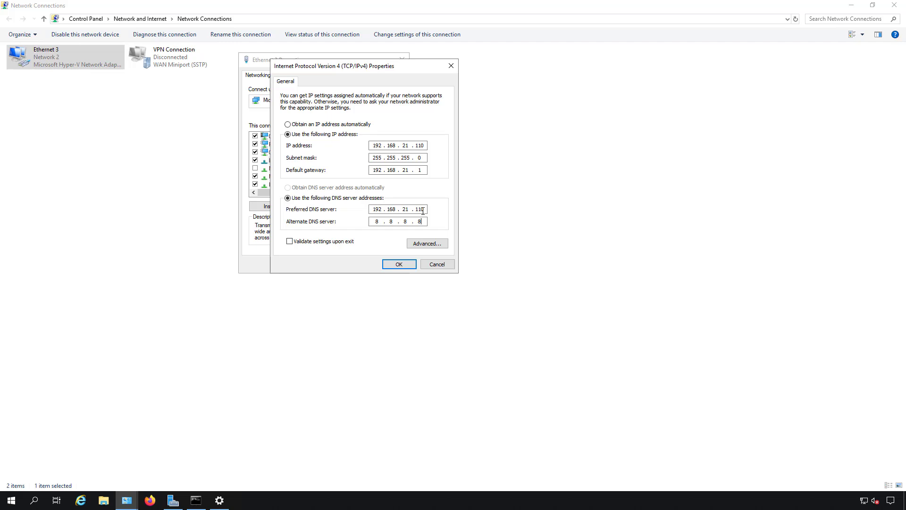
key("Backspace")
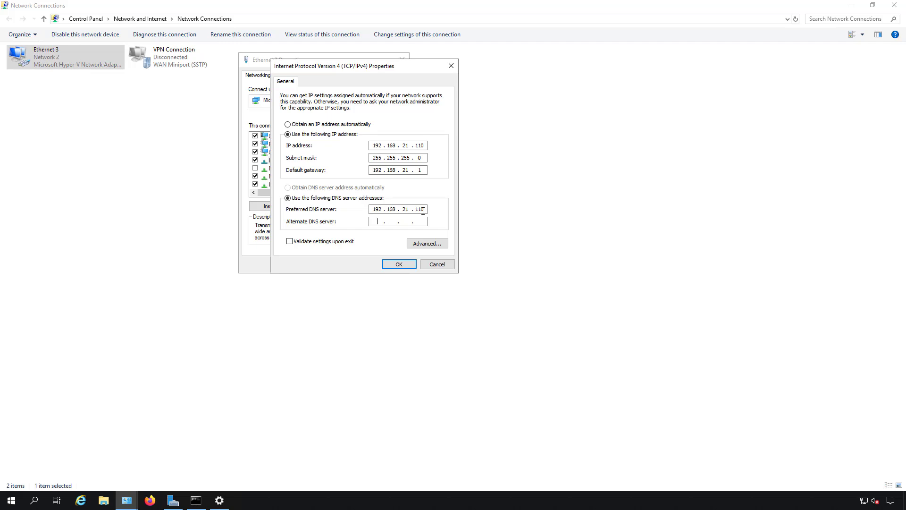
type("192 . 168 . 21 .")
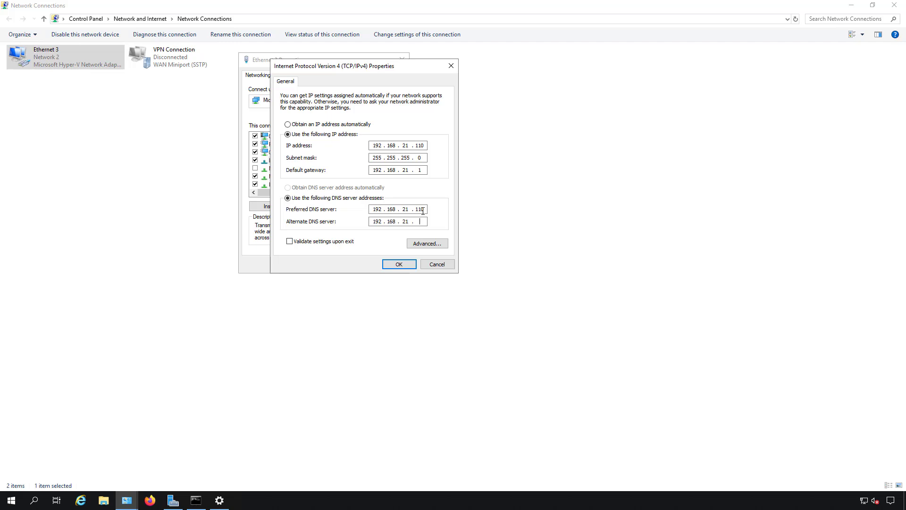
type("111")
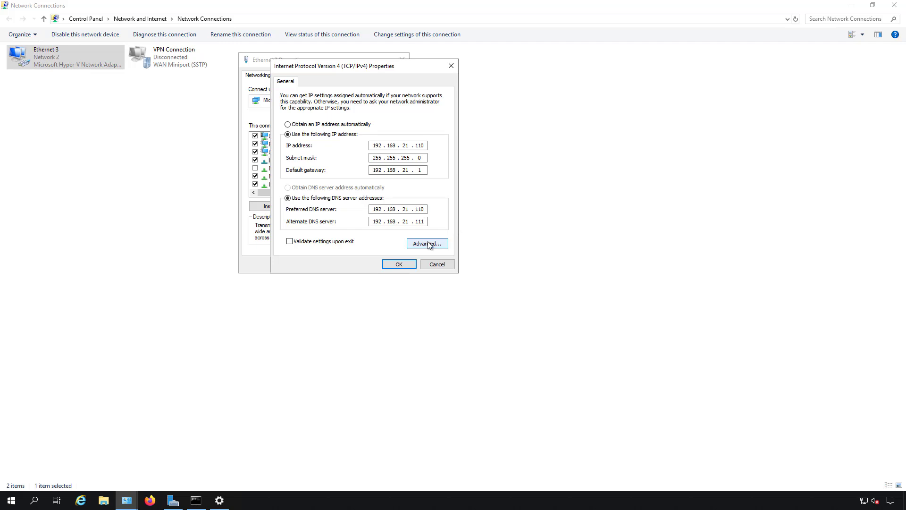
Confirm the IPv4 and Ethernet 3 dialogs with OK, returning to Server Manager
left_click(427, 243)
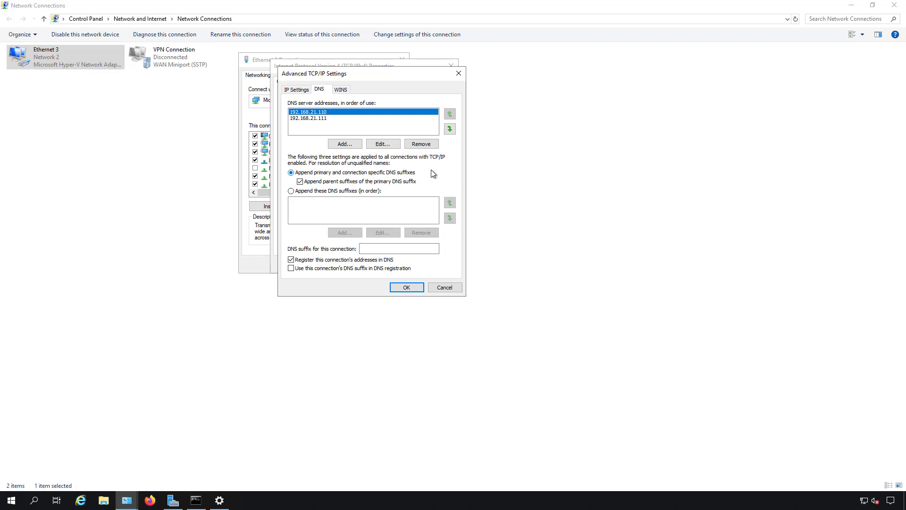
left_click(407, 288)
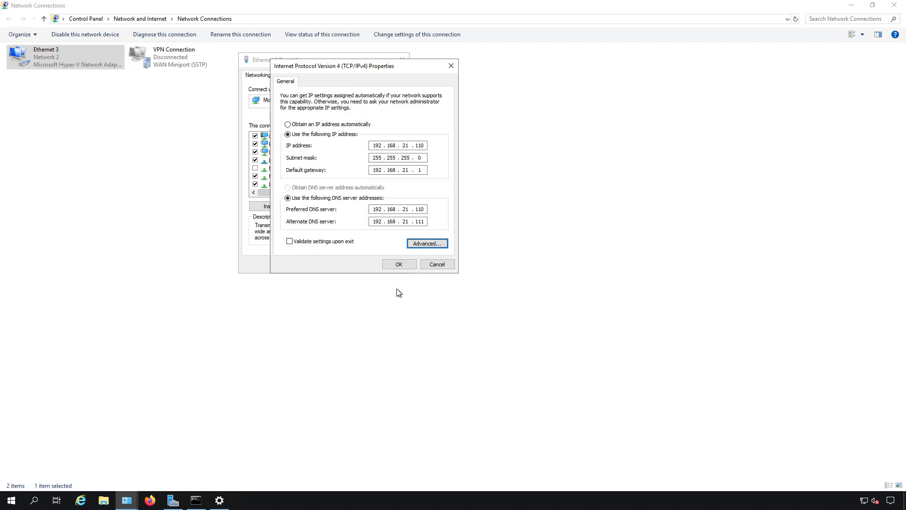
left_click(399, 264)
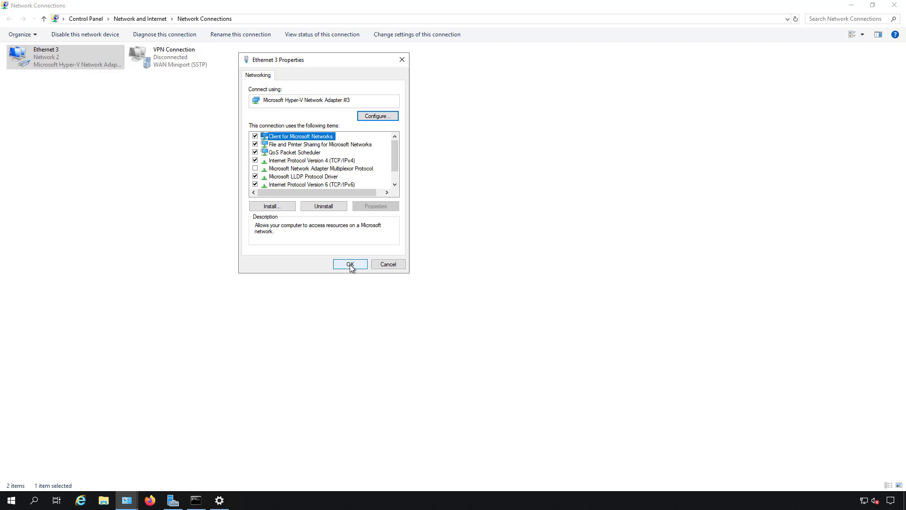
left_click(349, 265)
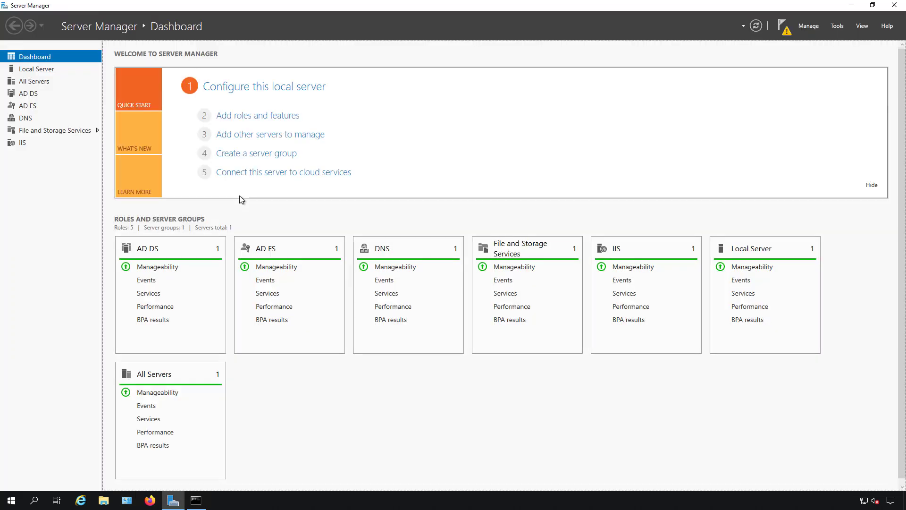
mouse_move(826, 46)
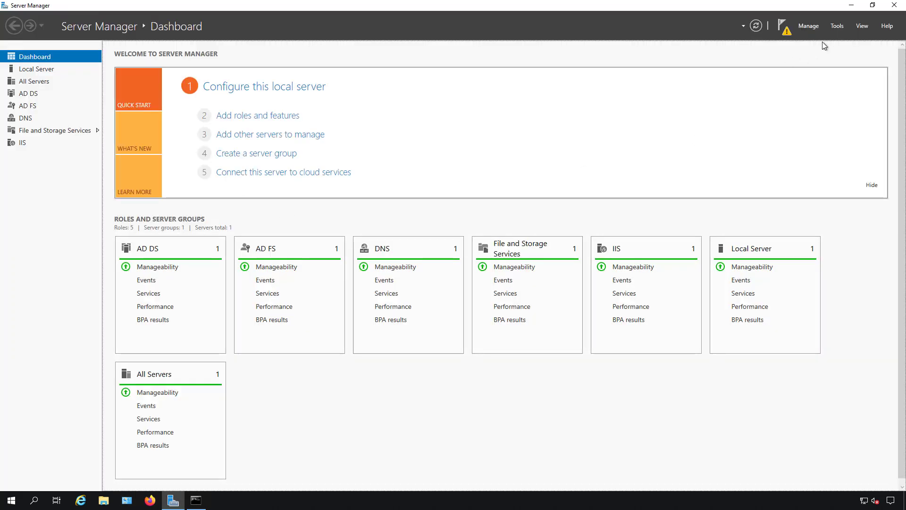
Launch DNS Manager and open the DC1 server's Properties dialog
left_click(837, 26)
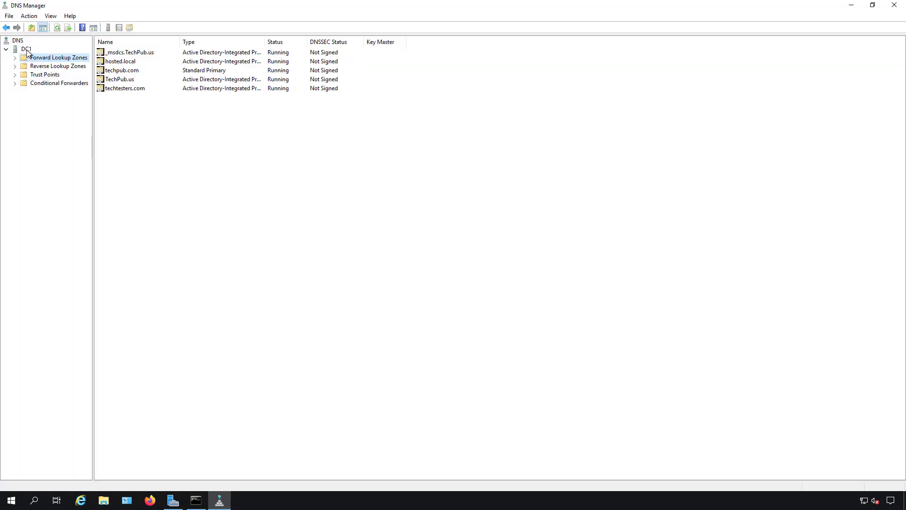
left_click(25, 49)
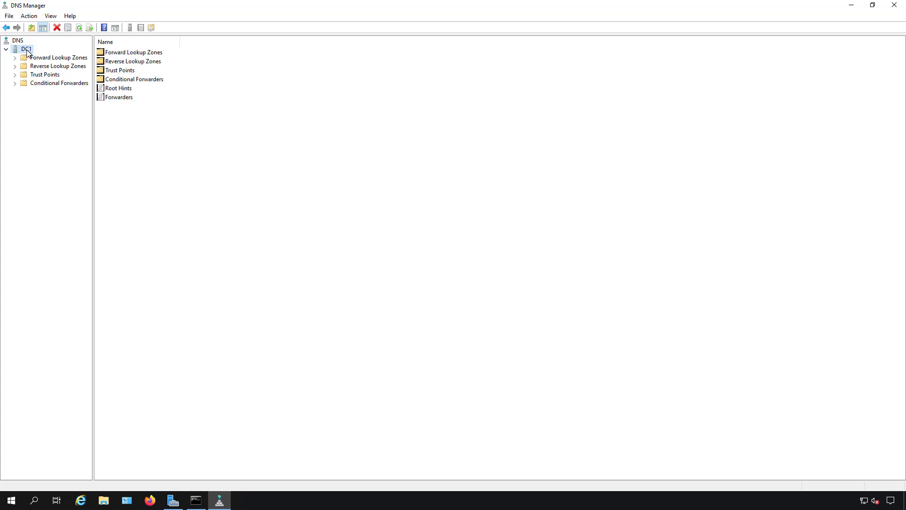
right_click(26, 49)
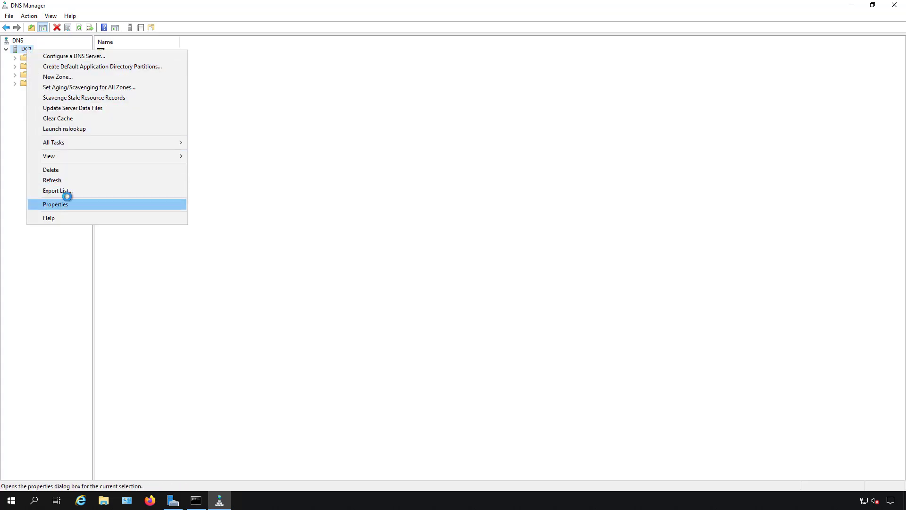
left_click(55, 204)
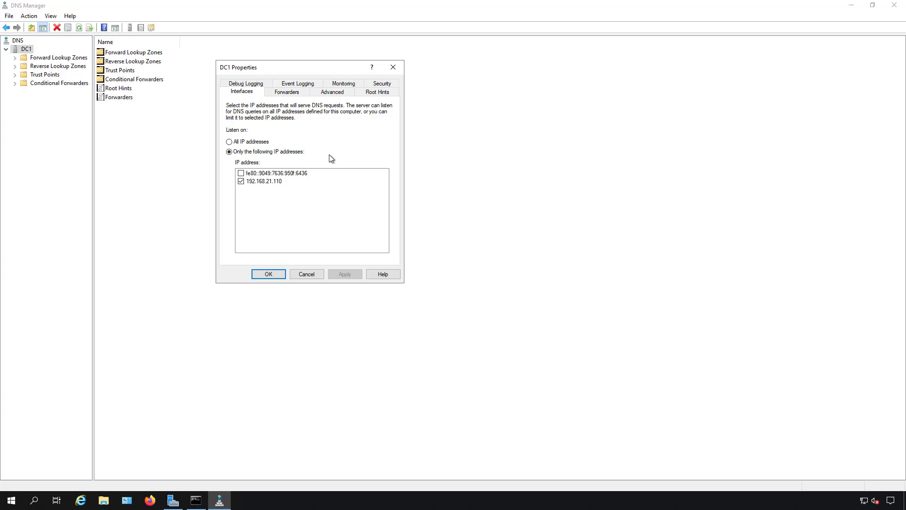
mouse_move(296, 178)
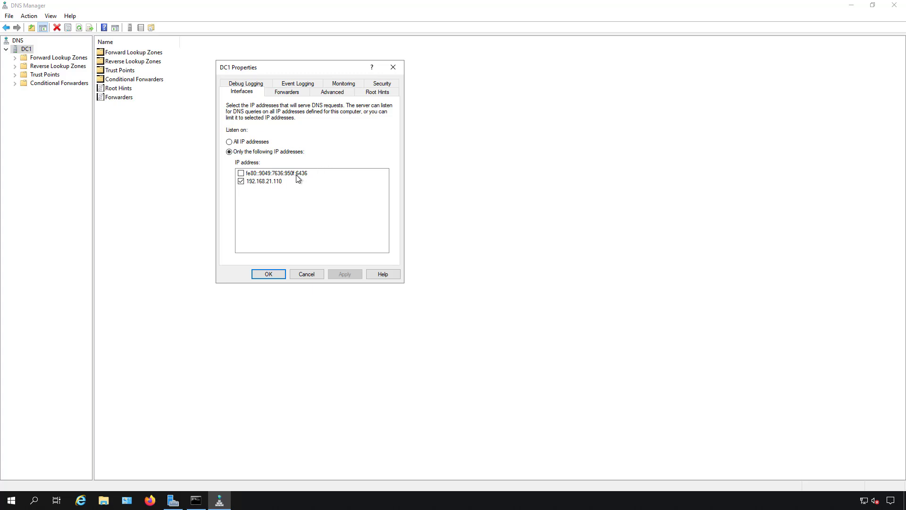
Limit DC1 listening to 192.168.21.110 only, then view the Forwarders tab
left_click(229, 142)
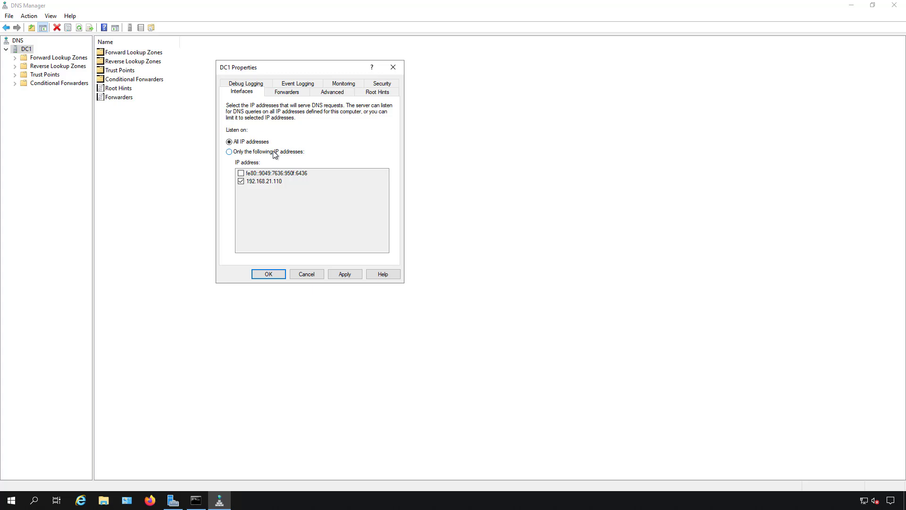
left_click(230, 152)
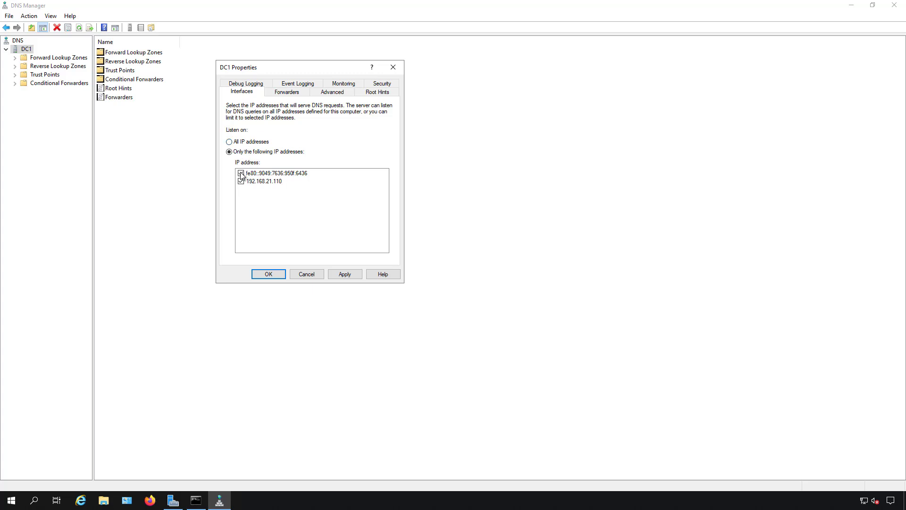
left_click(241, 173)
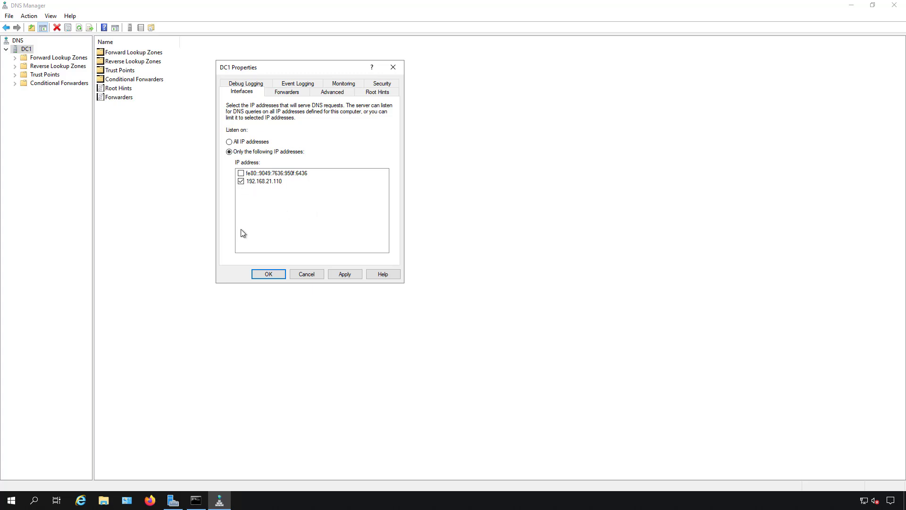
left_click(263, 181)
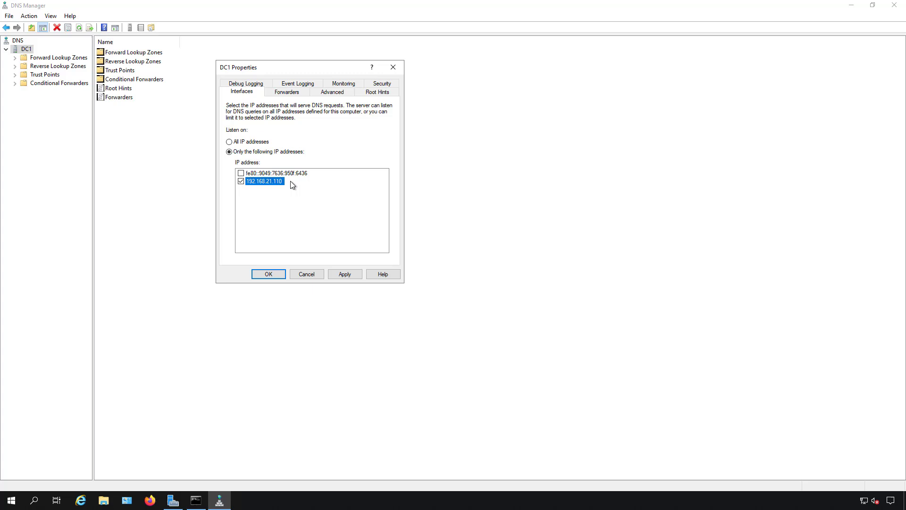
mouse_move(317, 193)
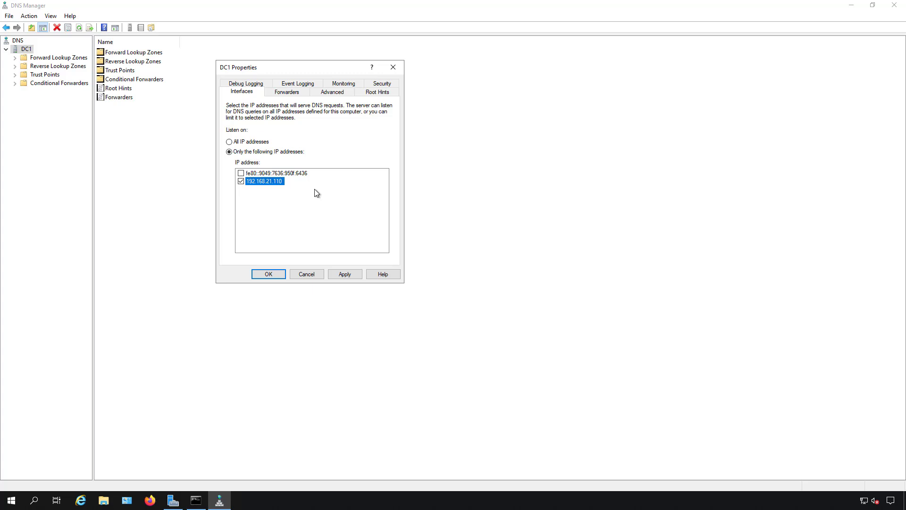
mouse_move(247, 191)
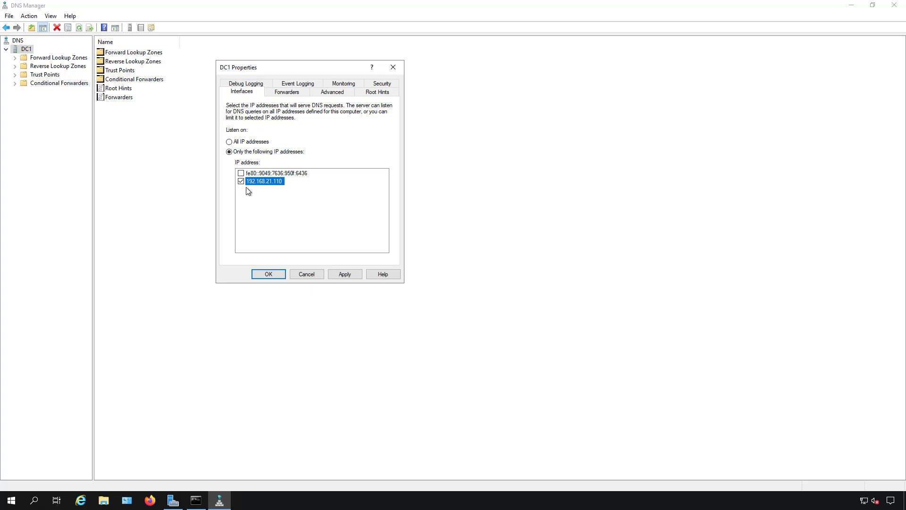
left_click(286, 91)
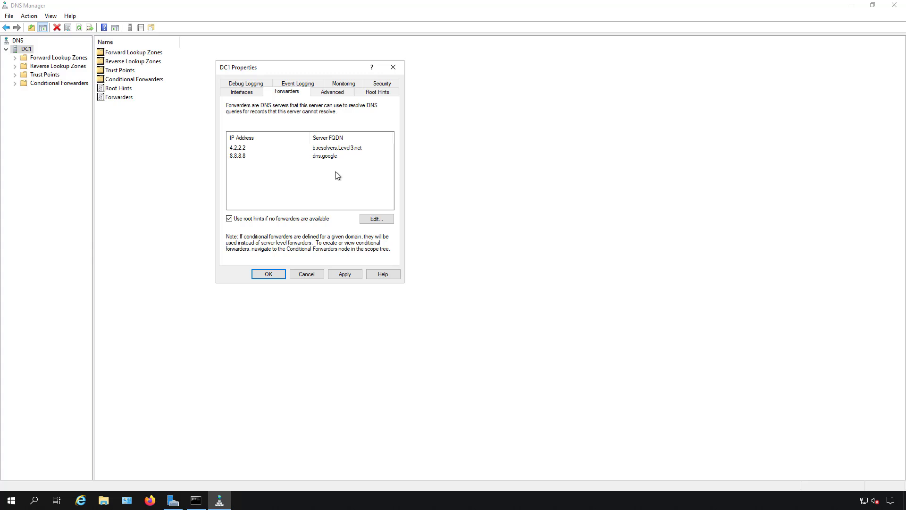
mouse_move(319, 186)
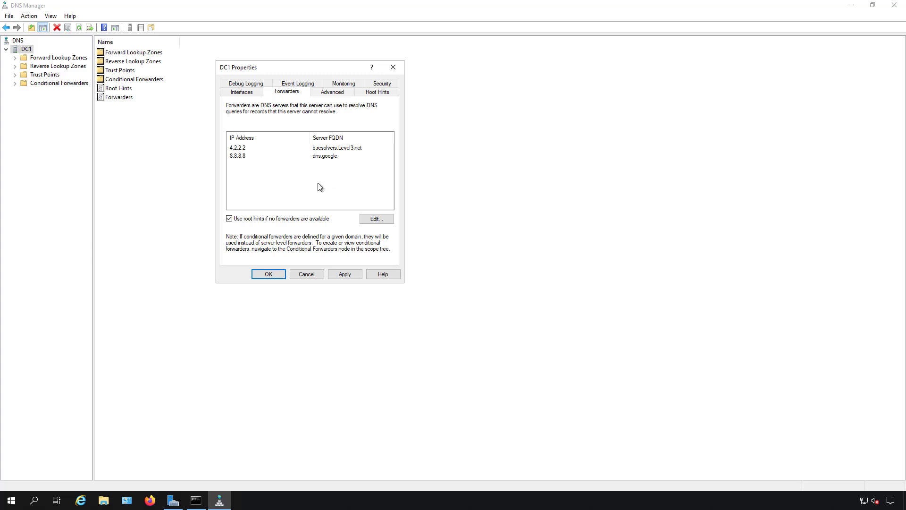
mouse_move(295, 178)
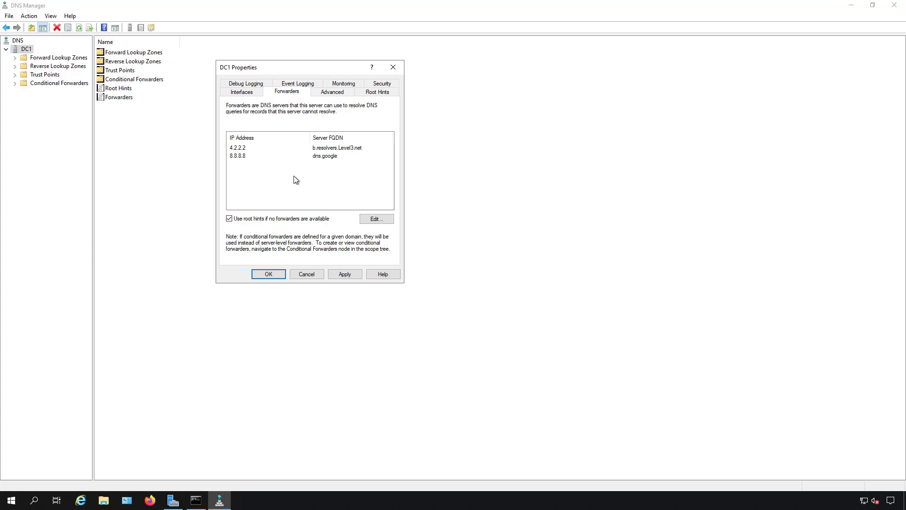
mouse_move(296, 162)
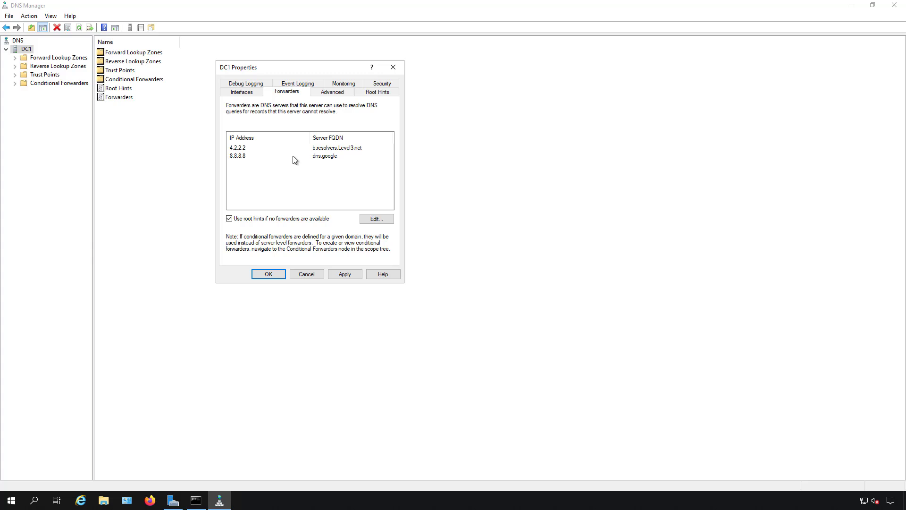
mouse_move(293, 162)
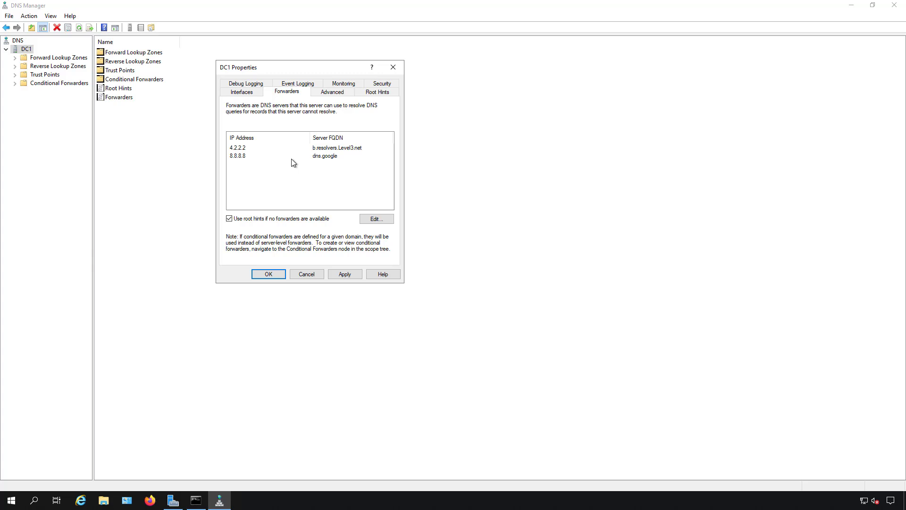
mouse_move(303, 164)
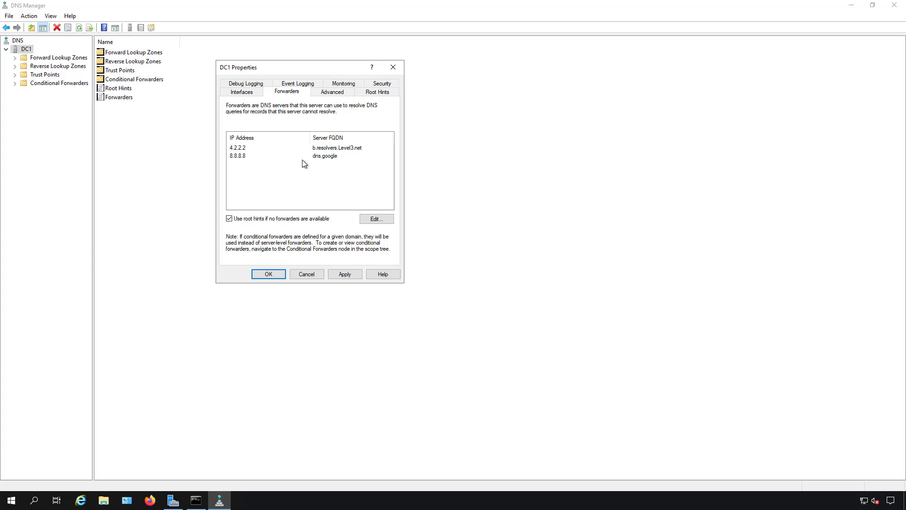
Open the Edit Forwarders dialog for DC1
left_click(376, 219)
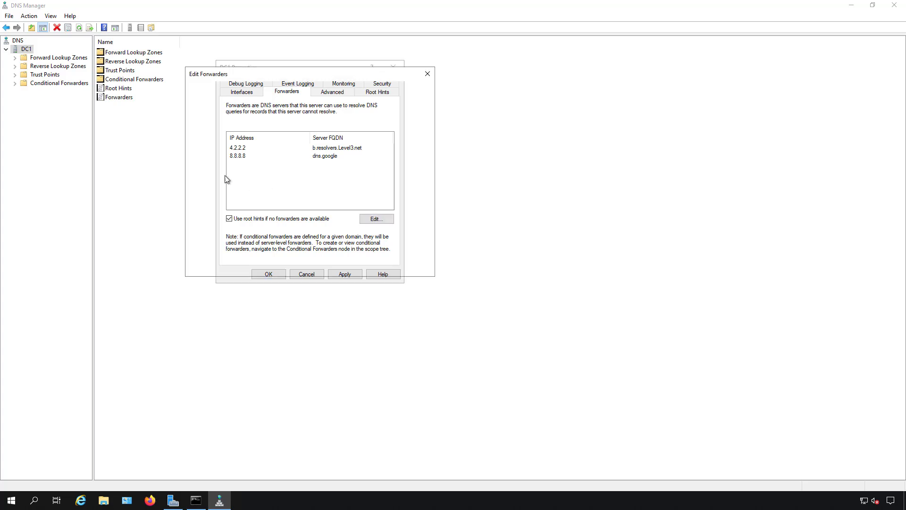
Review the 4.2.2.2 and 8.8.8.8 forwarder entries, then switch to Command Prompt
left_click(376, 219)
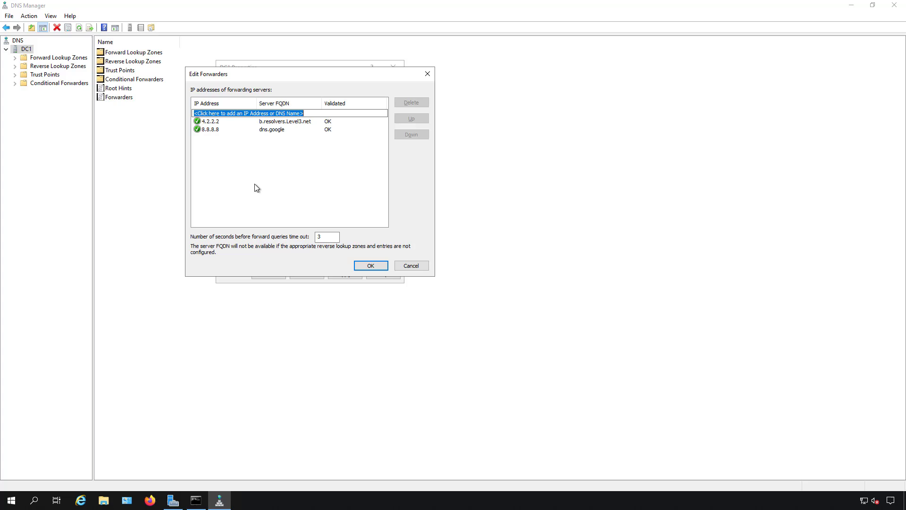
left_click(272, 129)
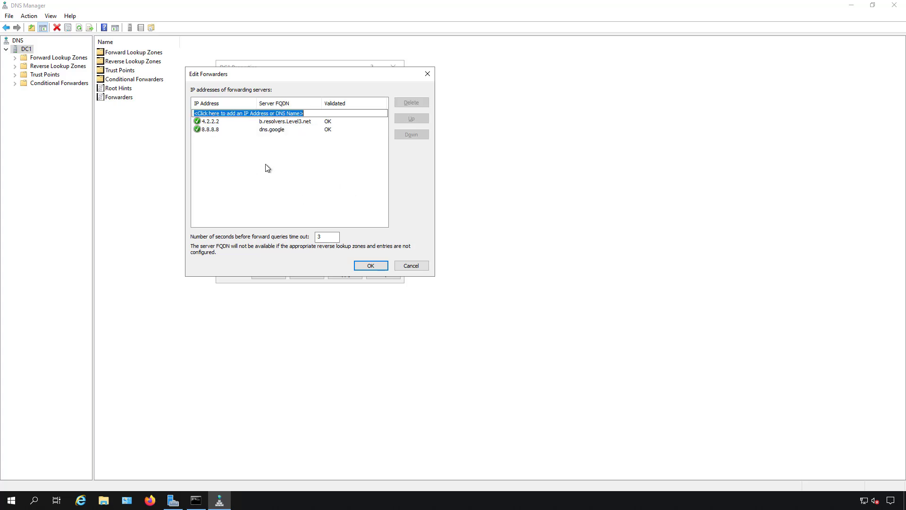
mouse_move(309, 152)
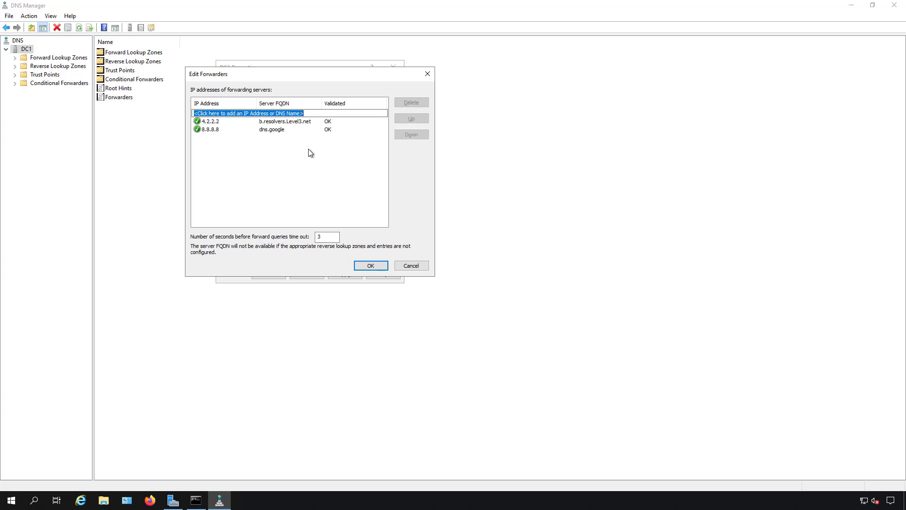
mouse_move(322, 126)
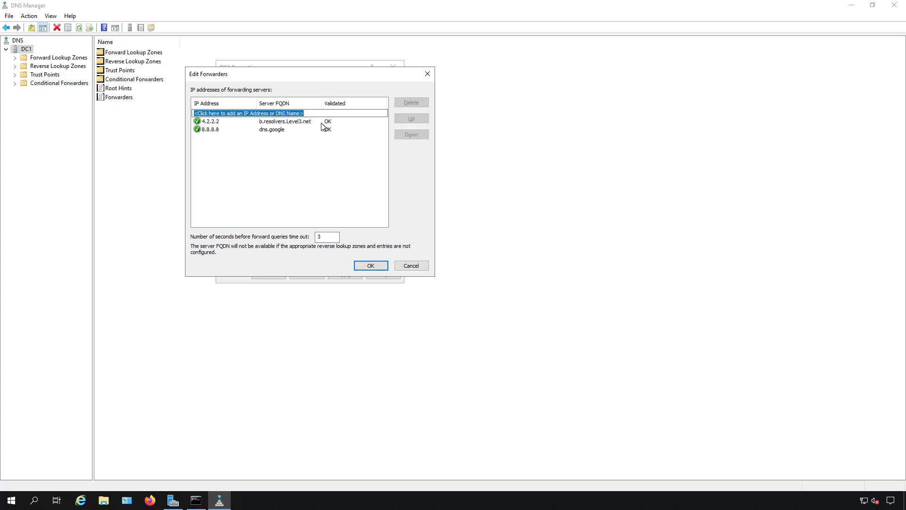
mouse_move(317, 125)
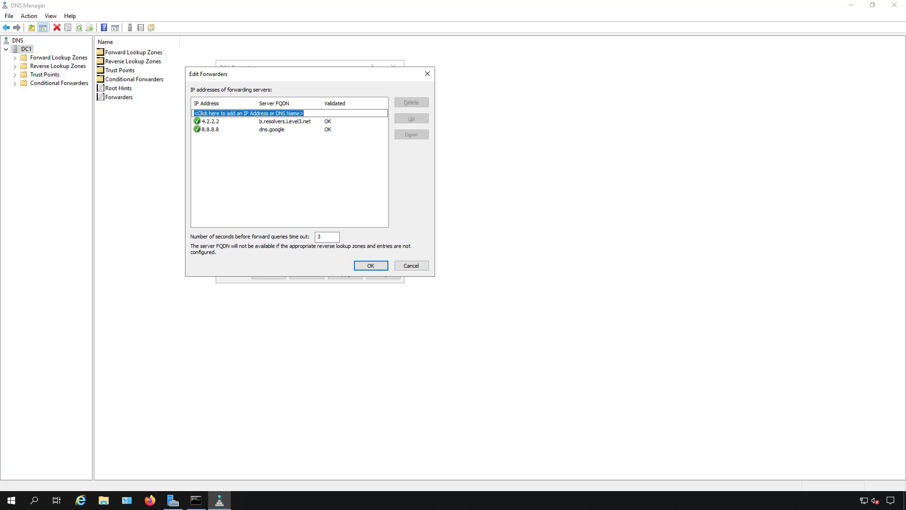
left_click(195, 501)
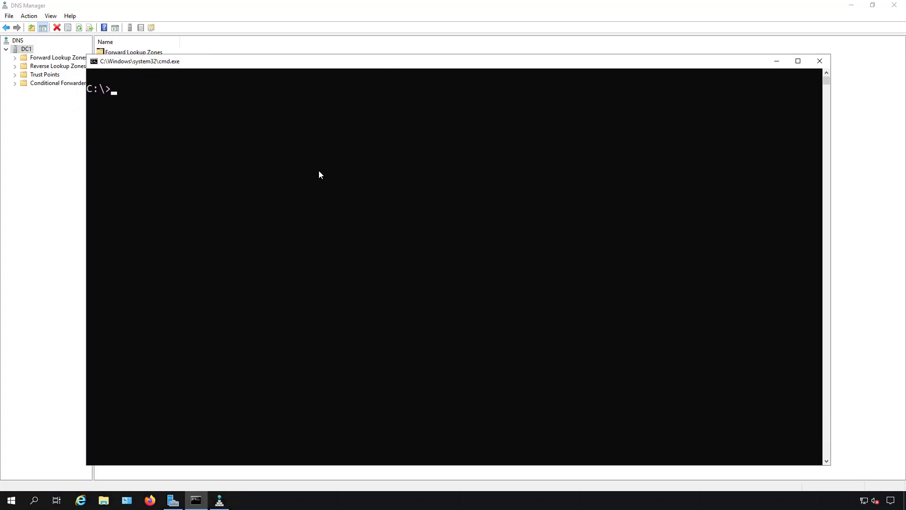
Run tracert -d to 8.8.8.8 and then to 4.2.2.2
type("tr")
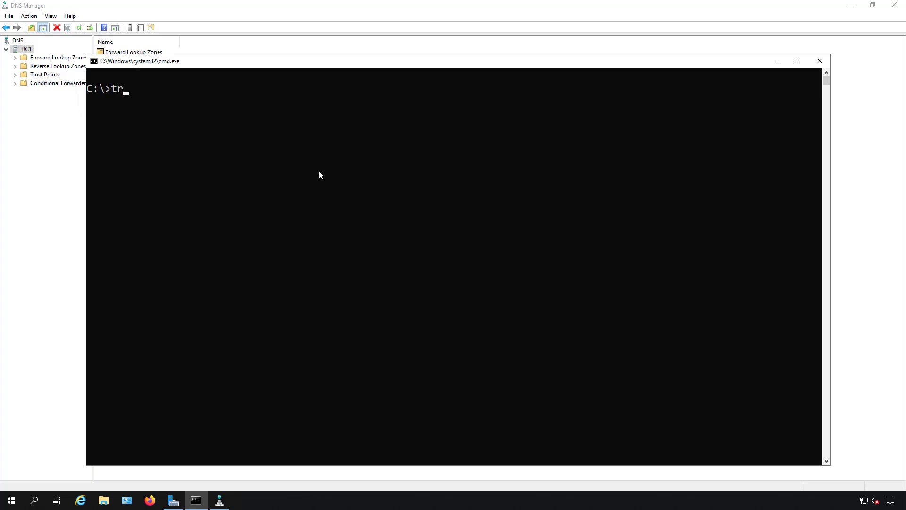
type("acert -d")
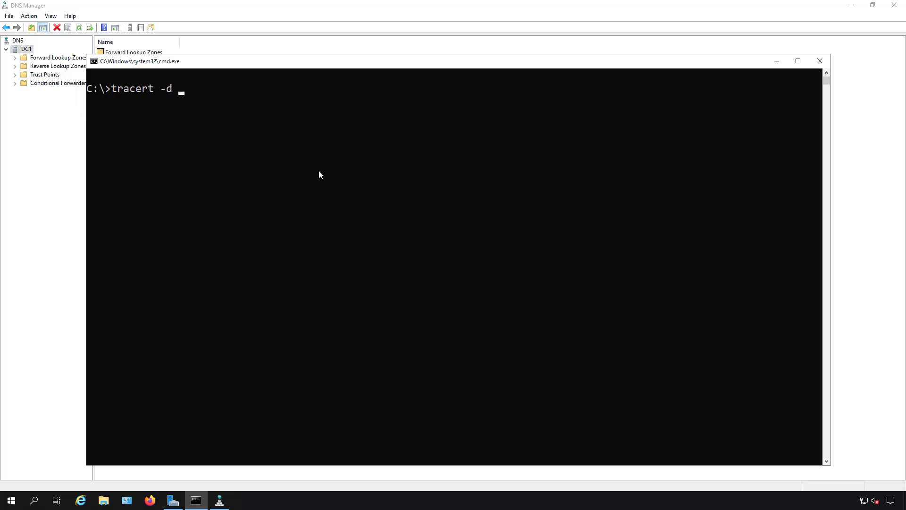
type("8.8.8.8")
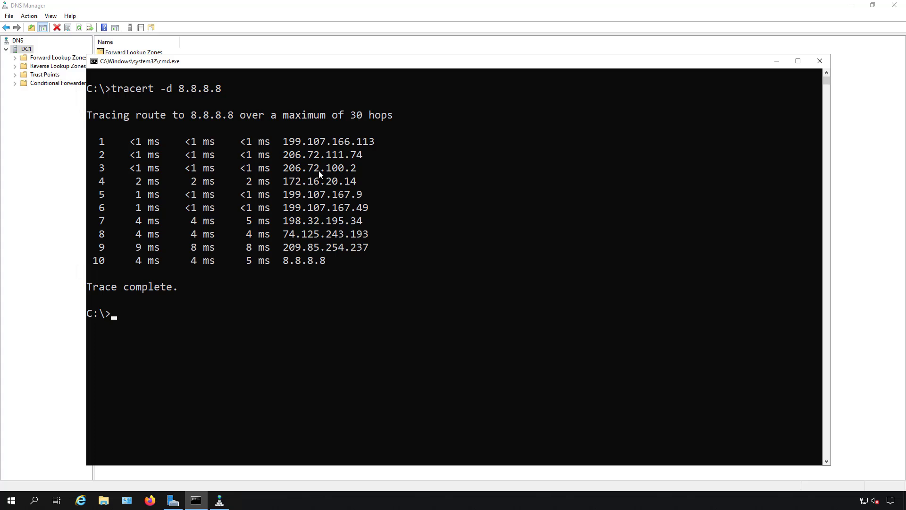
type("tracert -d")
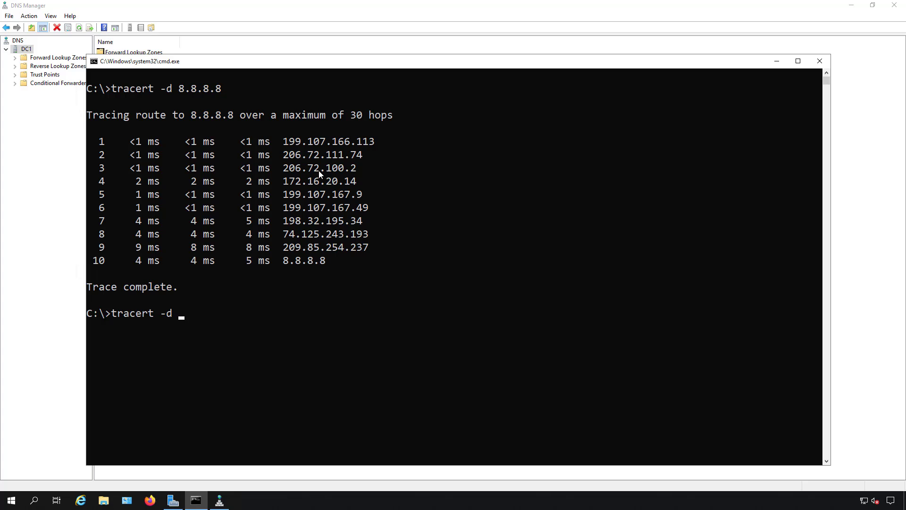
type("4.2.2.2")
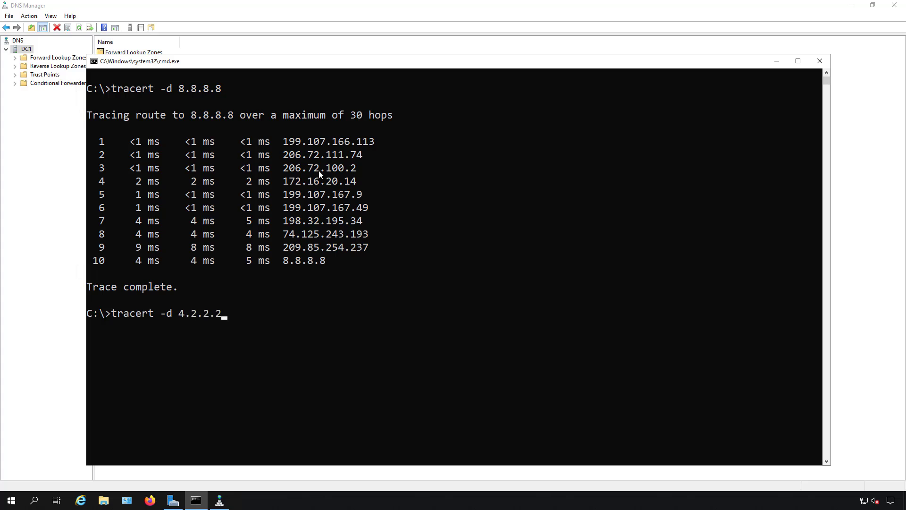
key("enter")
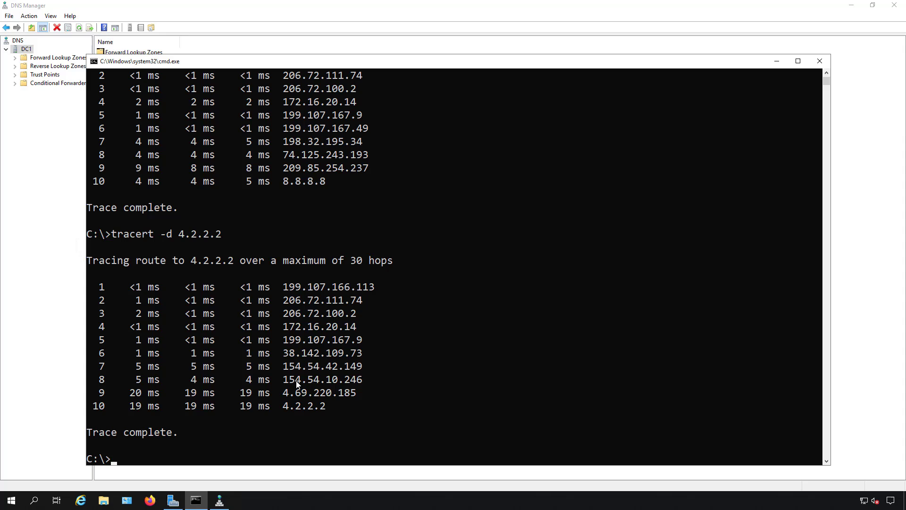
mouse_move(277, 409)
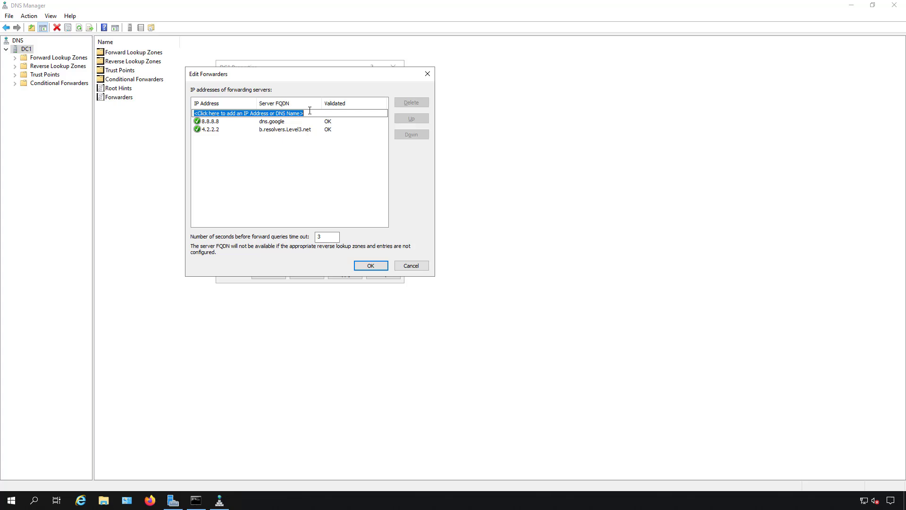
Add and remove forwarder 4.4.4.4, then apply the 8.8.8.8 and 4.2.2.2 forwarder list on DC1
type("4.4.4.4")
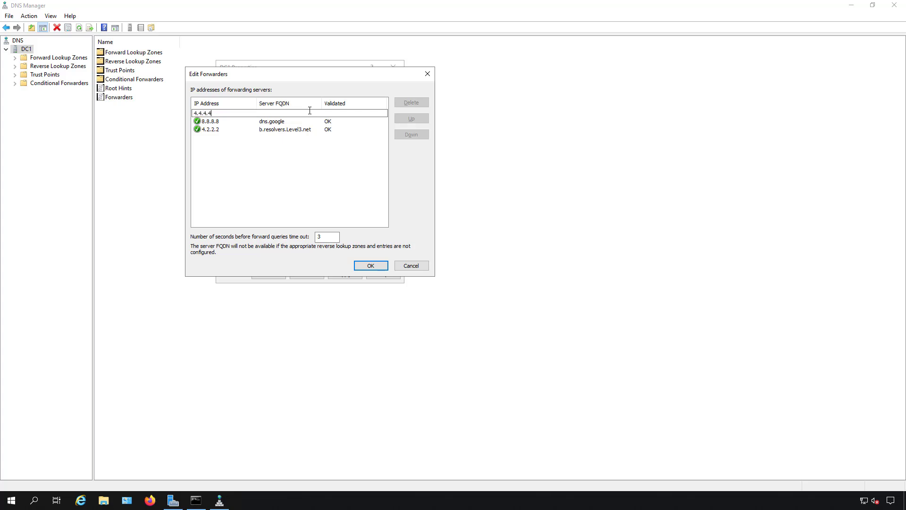
mouse_move(250, 152)
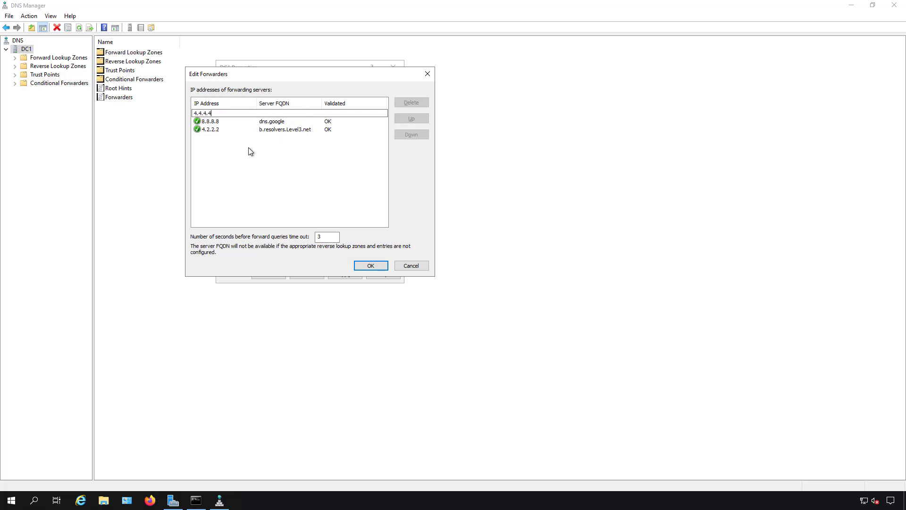
key("Enter")
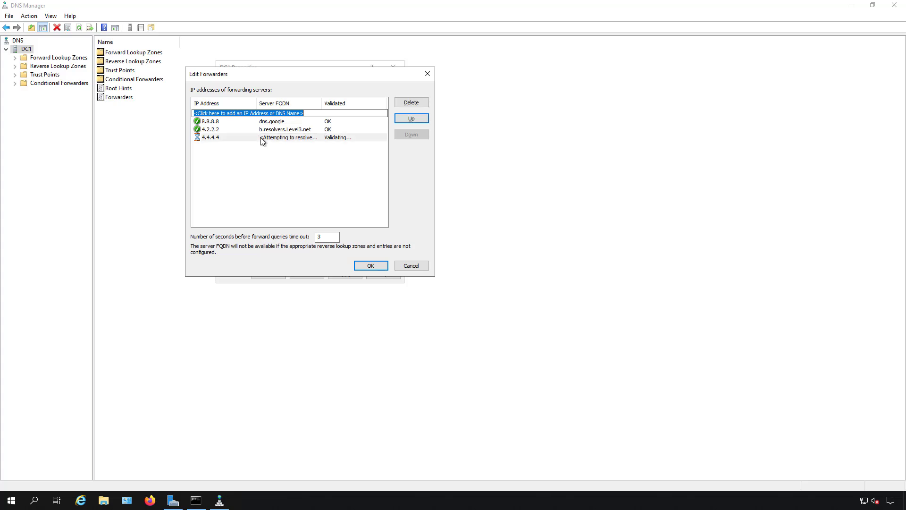
left_click(411, 103)
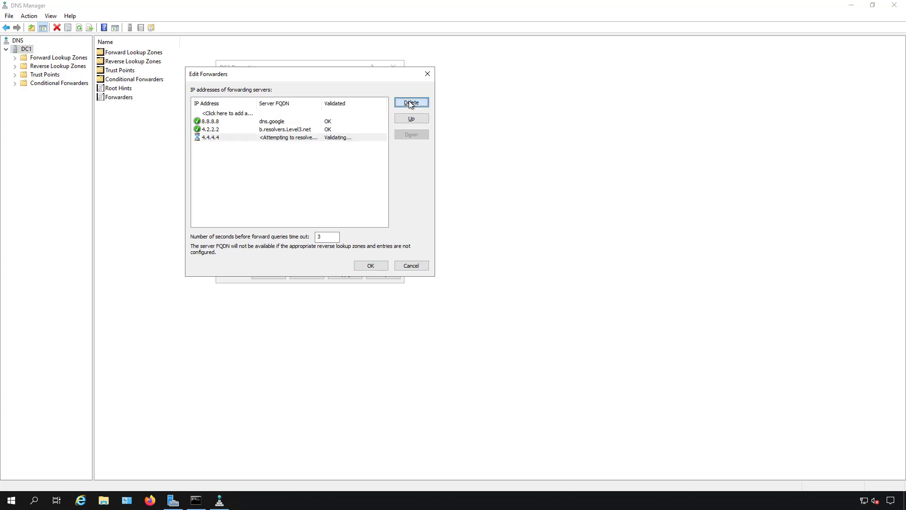
left_click(411, 102)
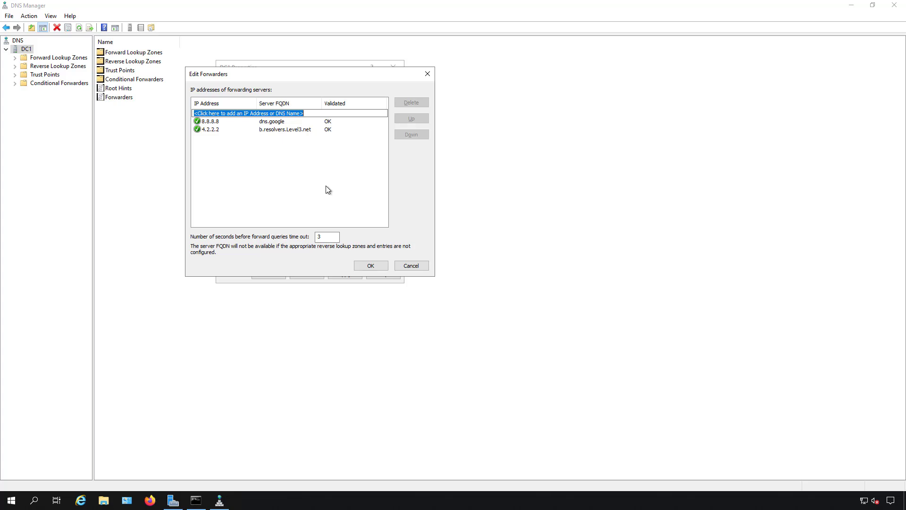
mouse_move(362, 229)
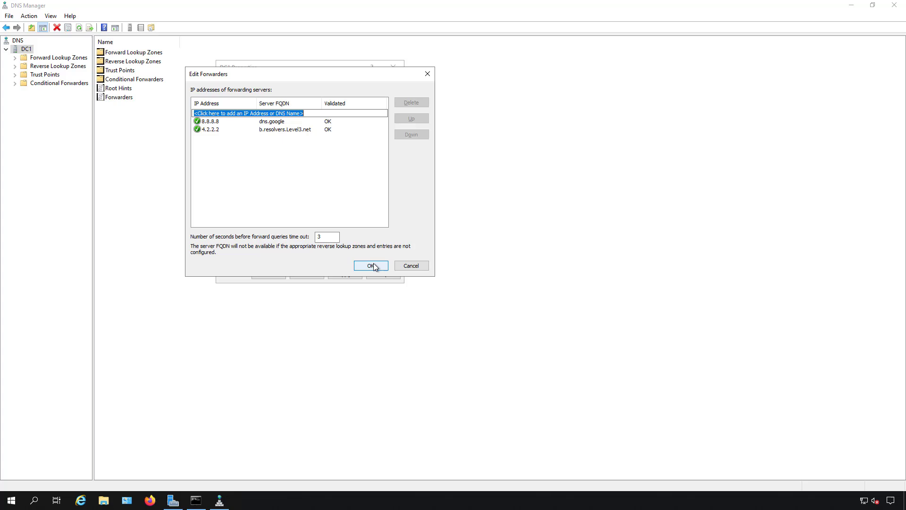
left_click(370, 265)
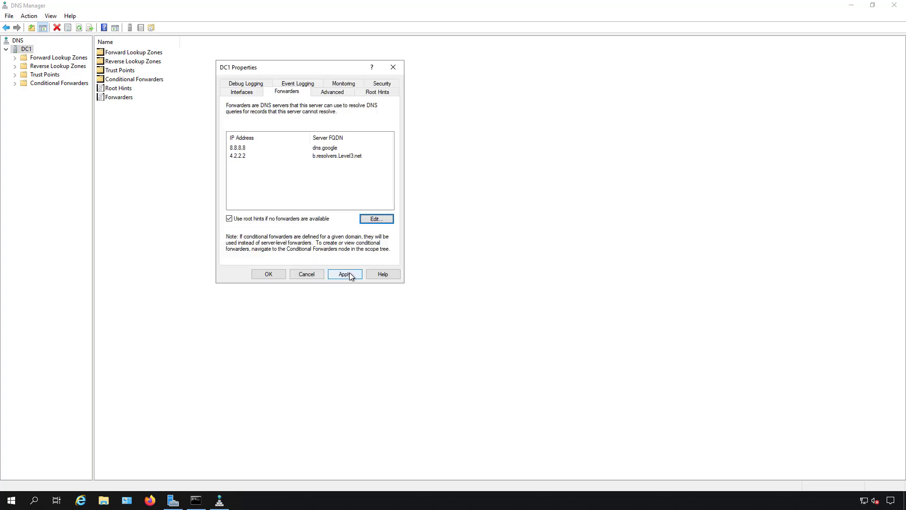
left_click(268, 274)
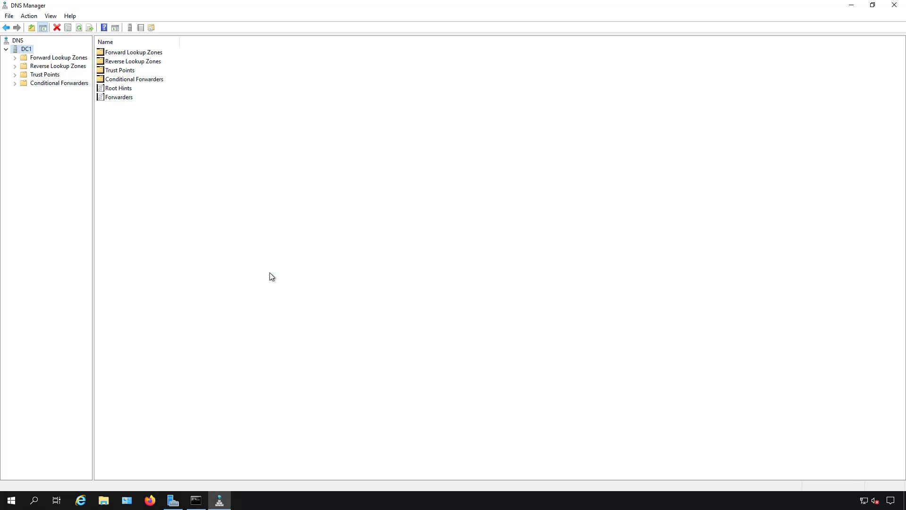
Expand Forward Lookup Zones, show TechPub.us host records, and bring up its actions menu
left_click(14, 57)
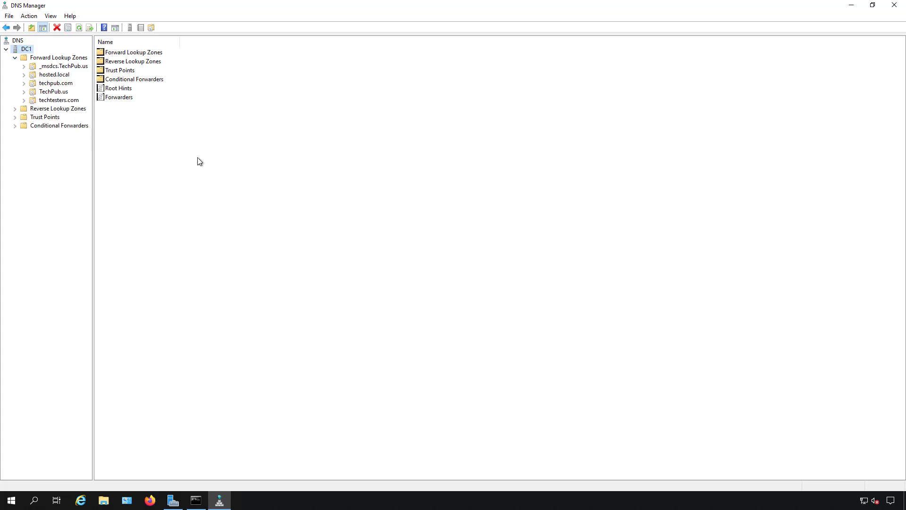
mouse_move(233, 180)
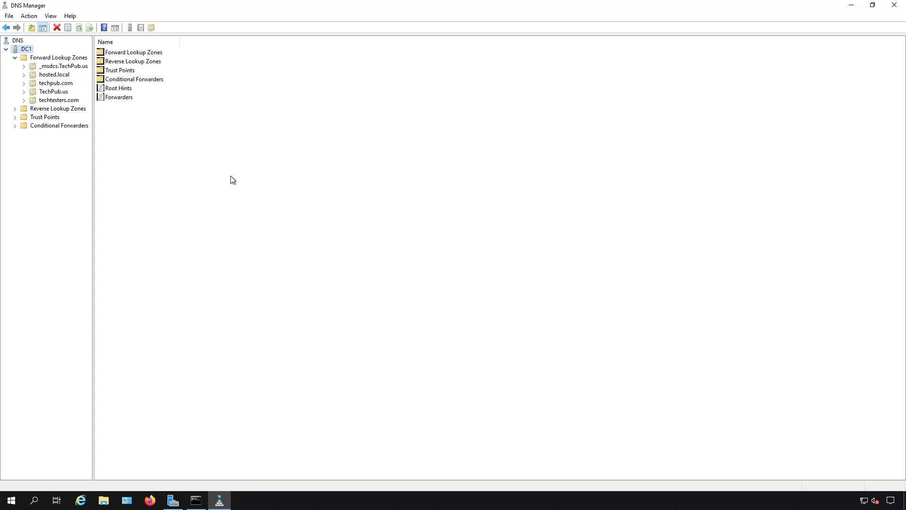
mouse_move(252, 177)
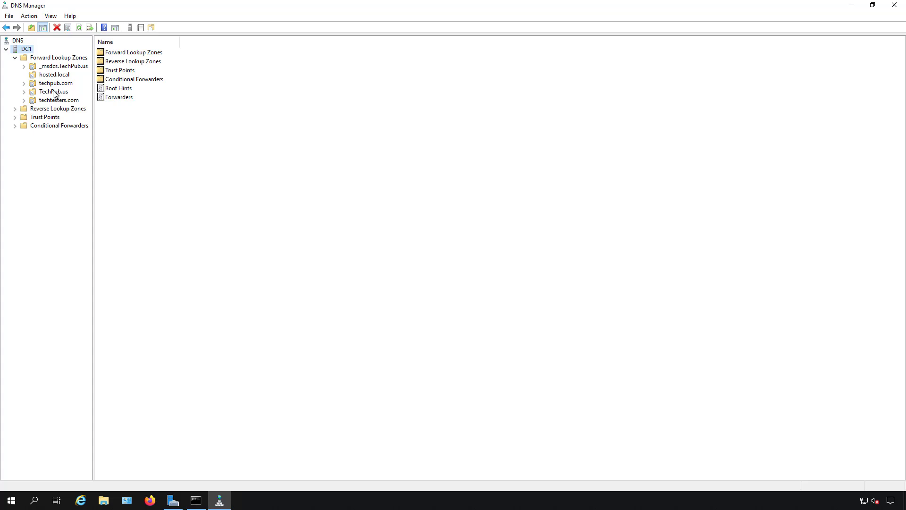
left_click(54, 91)
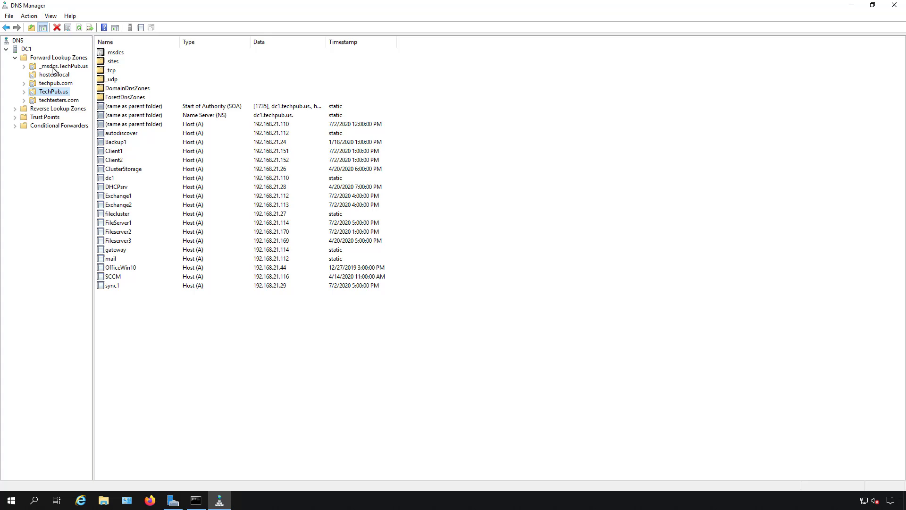
mouse_move(80, 69)
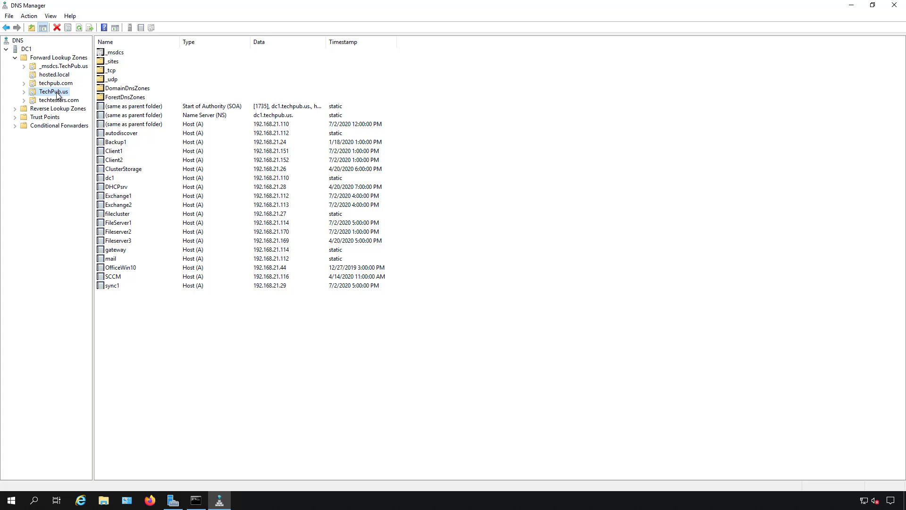
right_click(53, 91)
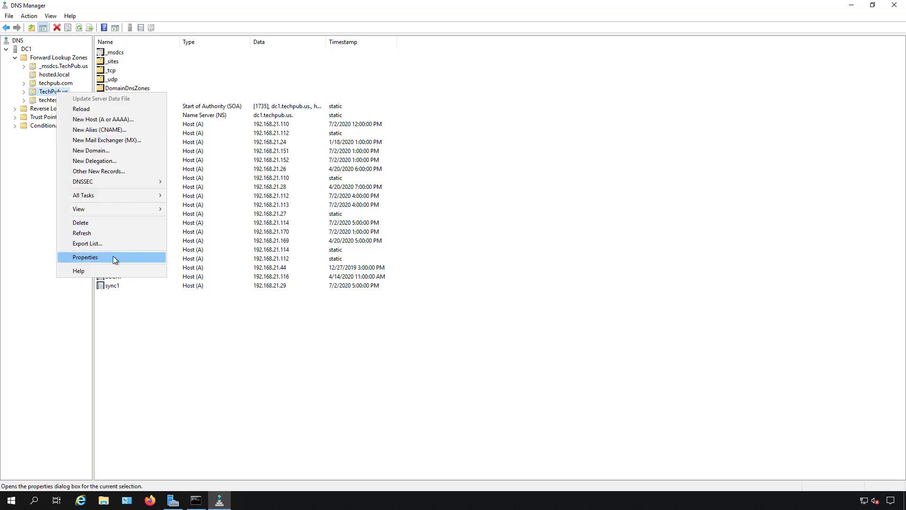
View TechPub.us zone Name Servers properties, listing dc1.techpub.us at 192.168.21.110
left_click(85, 257)
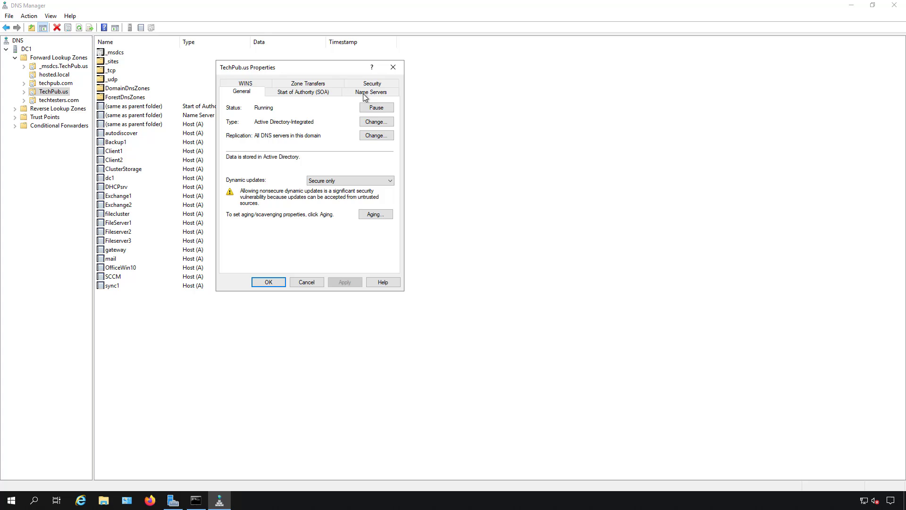
left_click(370, 92)
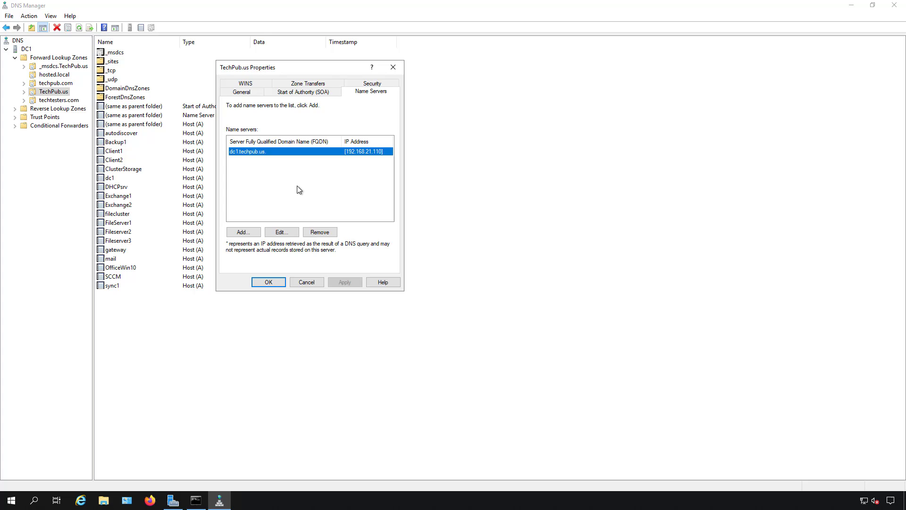
mouse_move(279, 191)
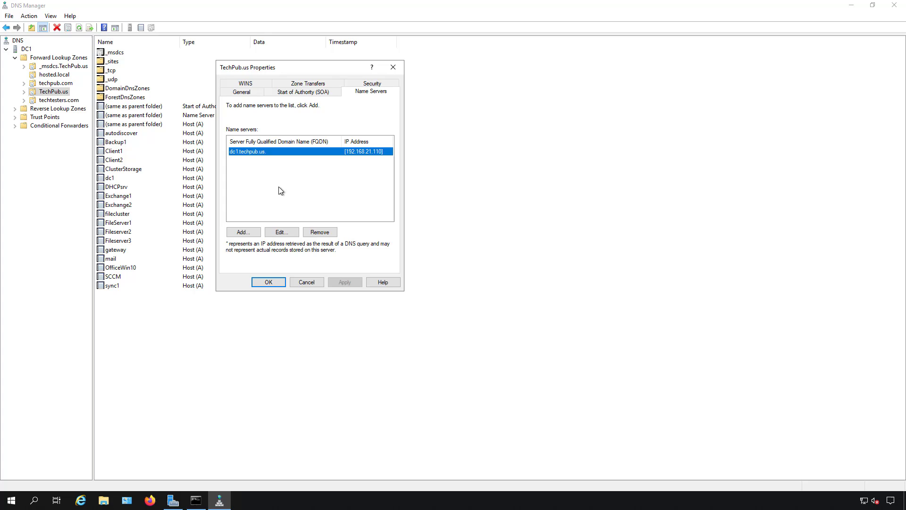
mouse_move(283, 191)
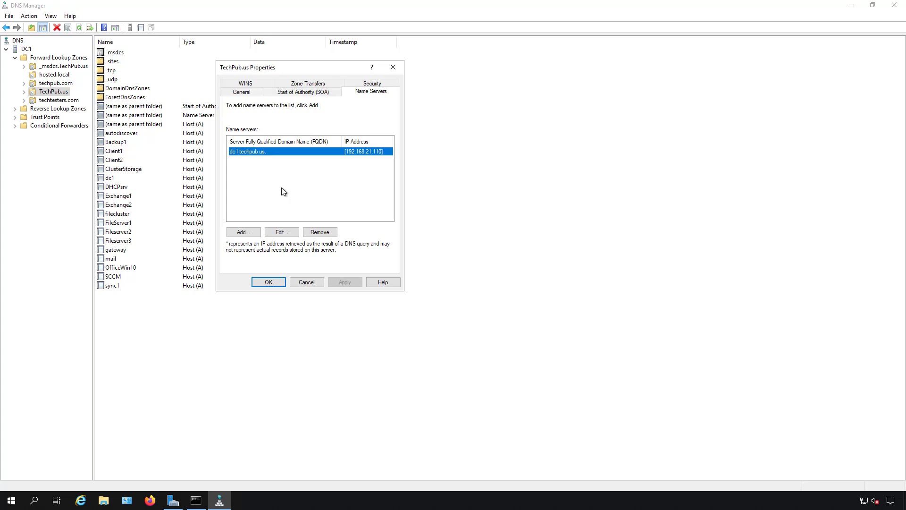
mouse_move(287, 172)
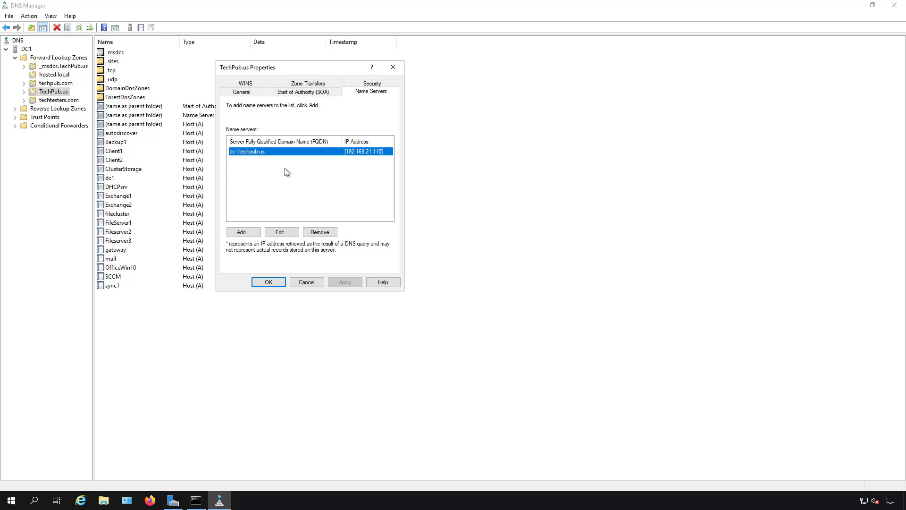
mouse_move(275, 185)
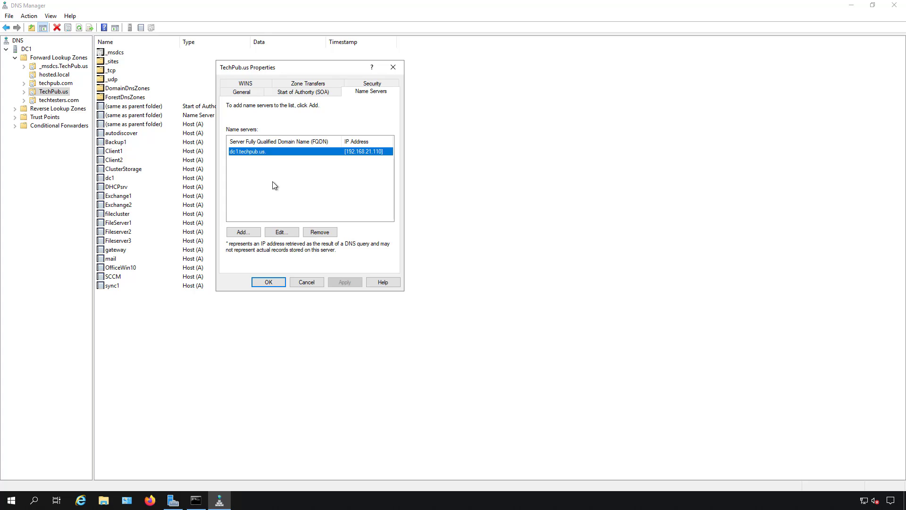
mouse_move(315, 199)
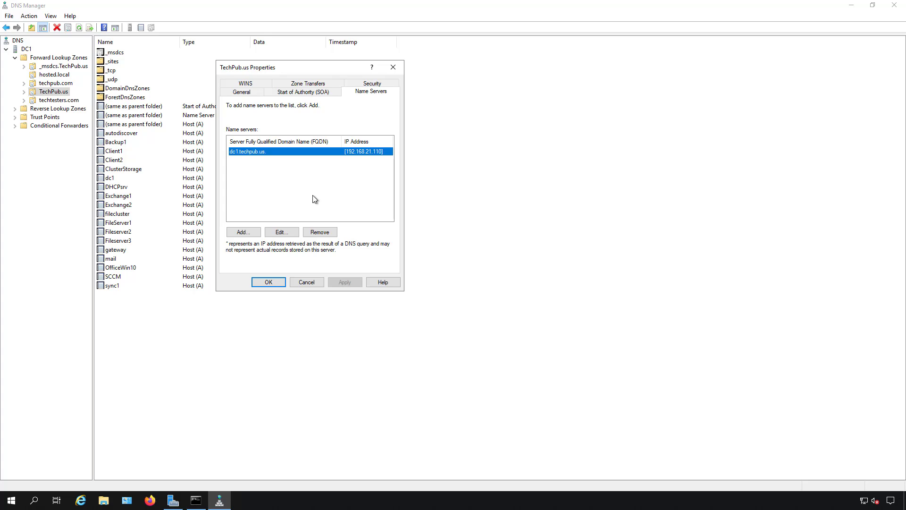
mouse_move(317, 205)
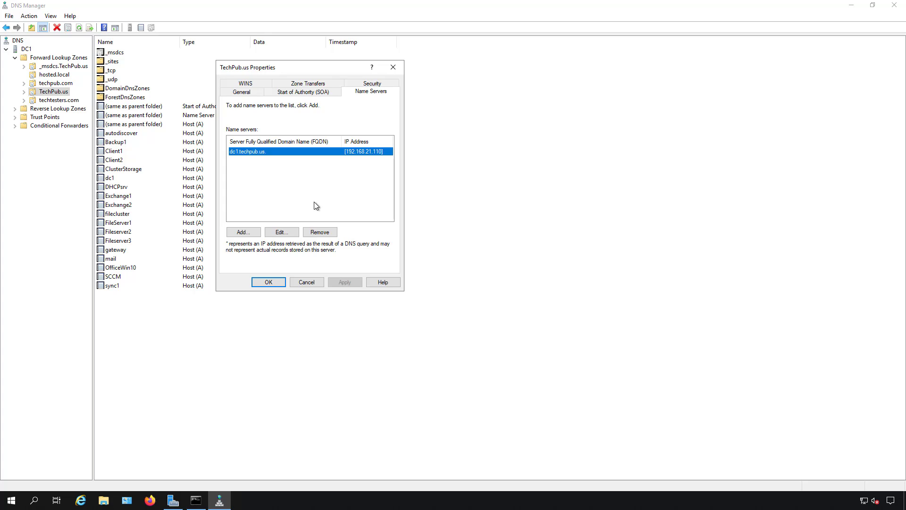